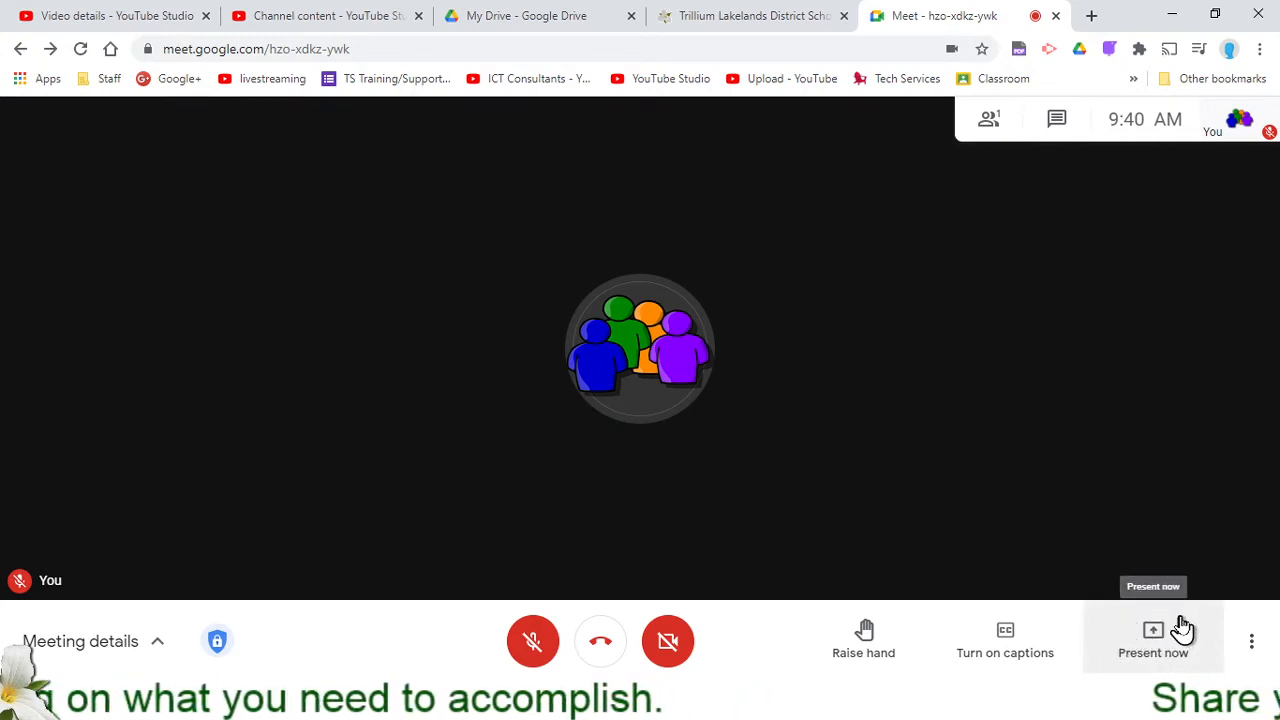
Step: Look over the sharing options and the people list, then close the meeting details panel
{"action": "left_click", "coordinate": [1153, 640]}
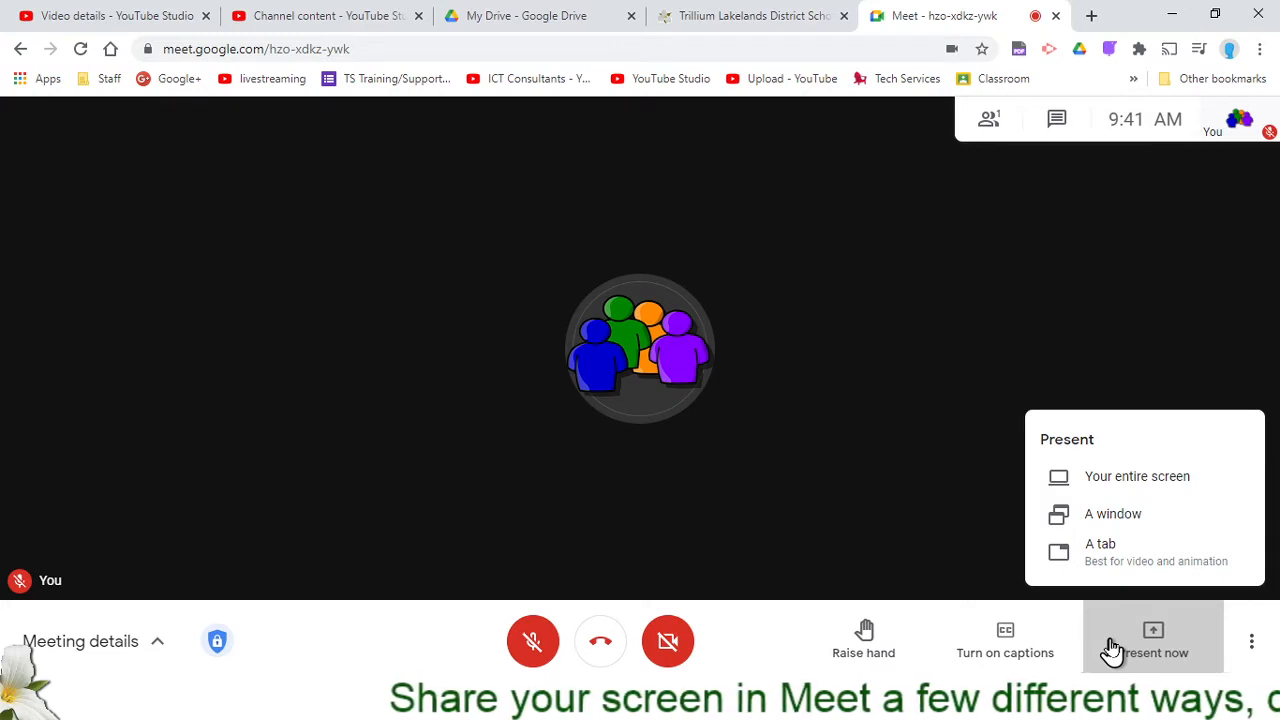
{"action": "mouse_move", "coordinate": [1097, 366]}
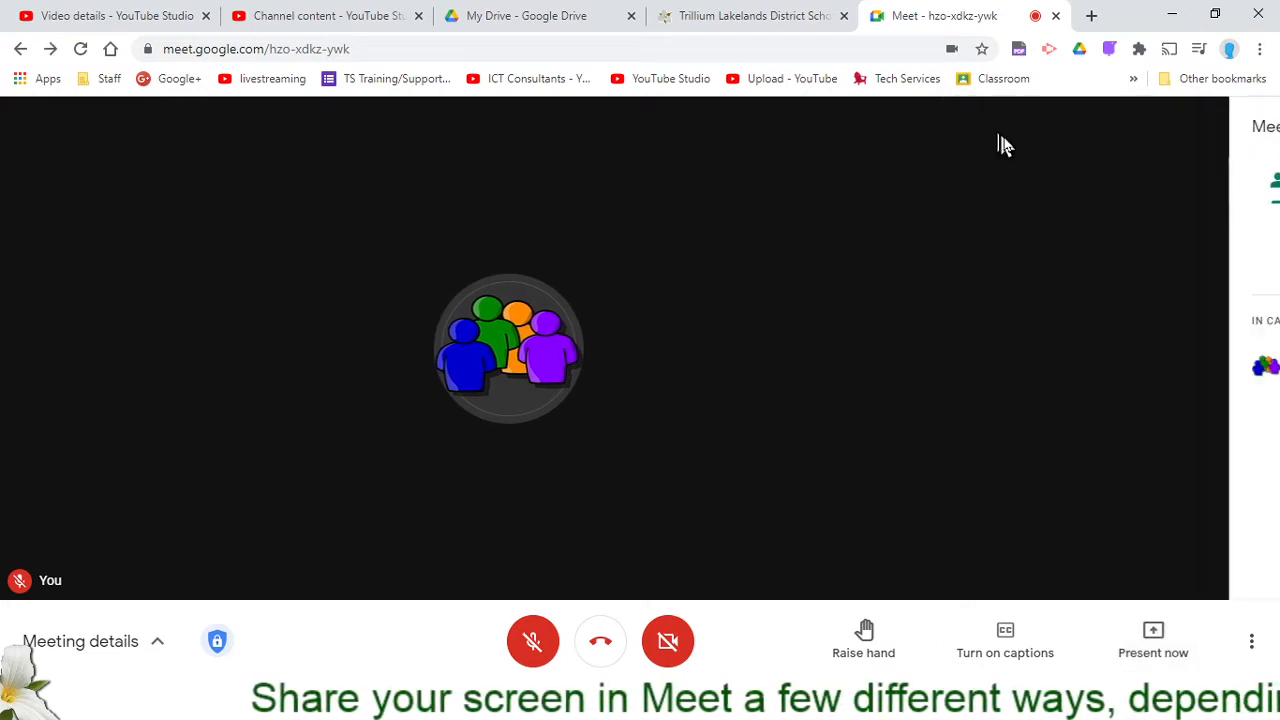
{"action": "left_click", "coordinate": [80, 641]}
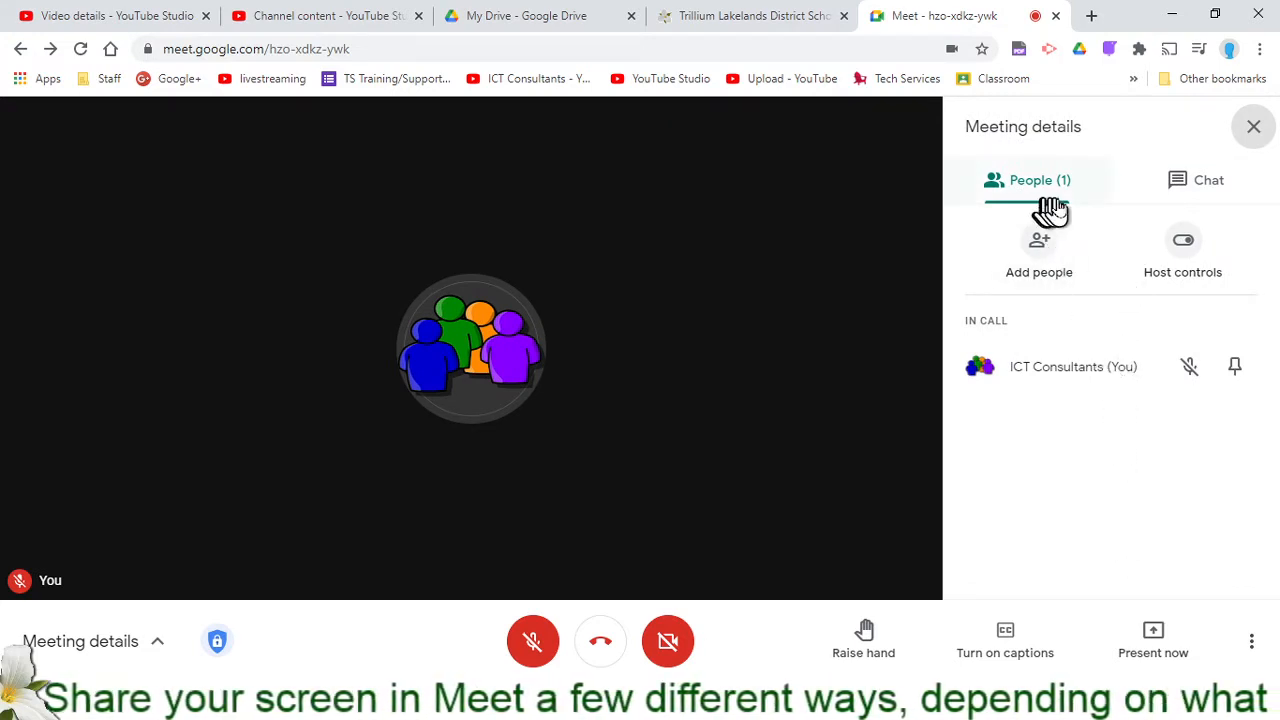
{"action": "left_click", "coordinate": [1253, 126]}
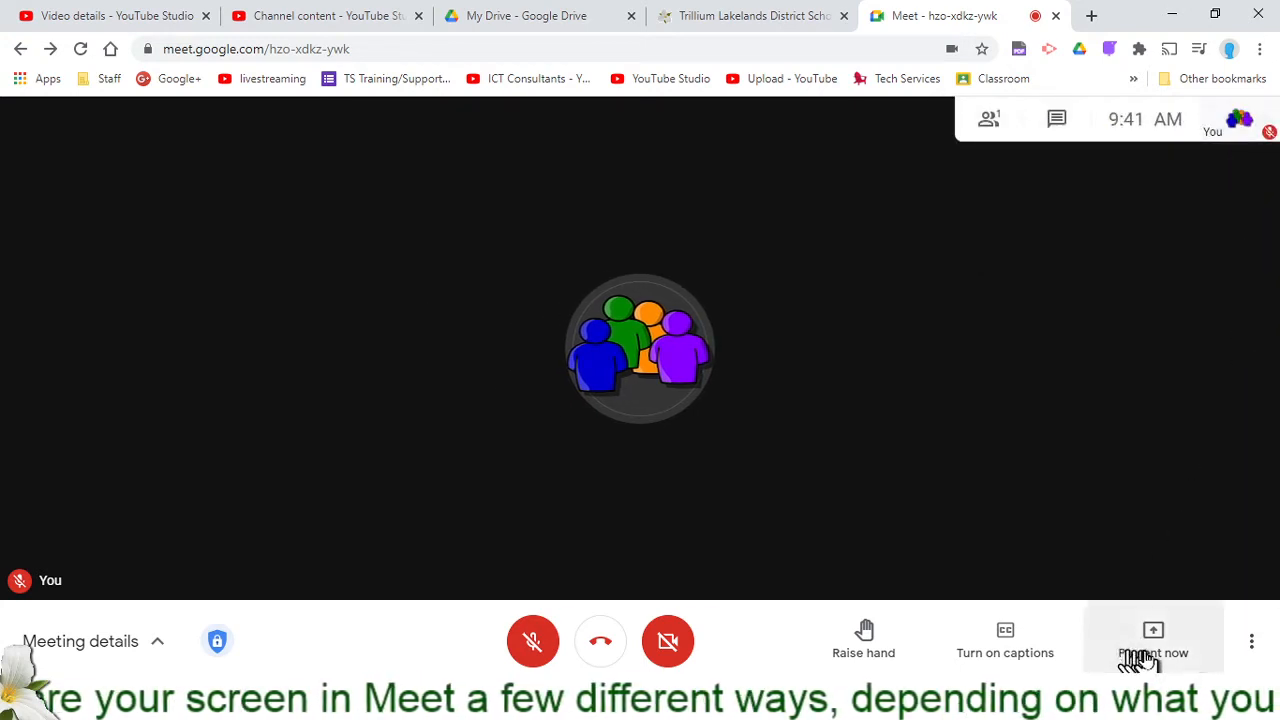
Step: Choose to present your entire screen and select Screen 1
{"action": "left_click", "coordinate": [1153, 640]}
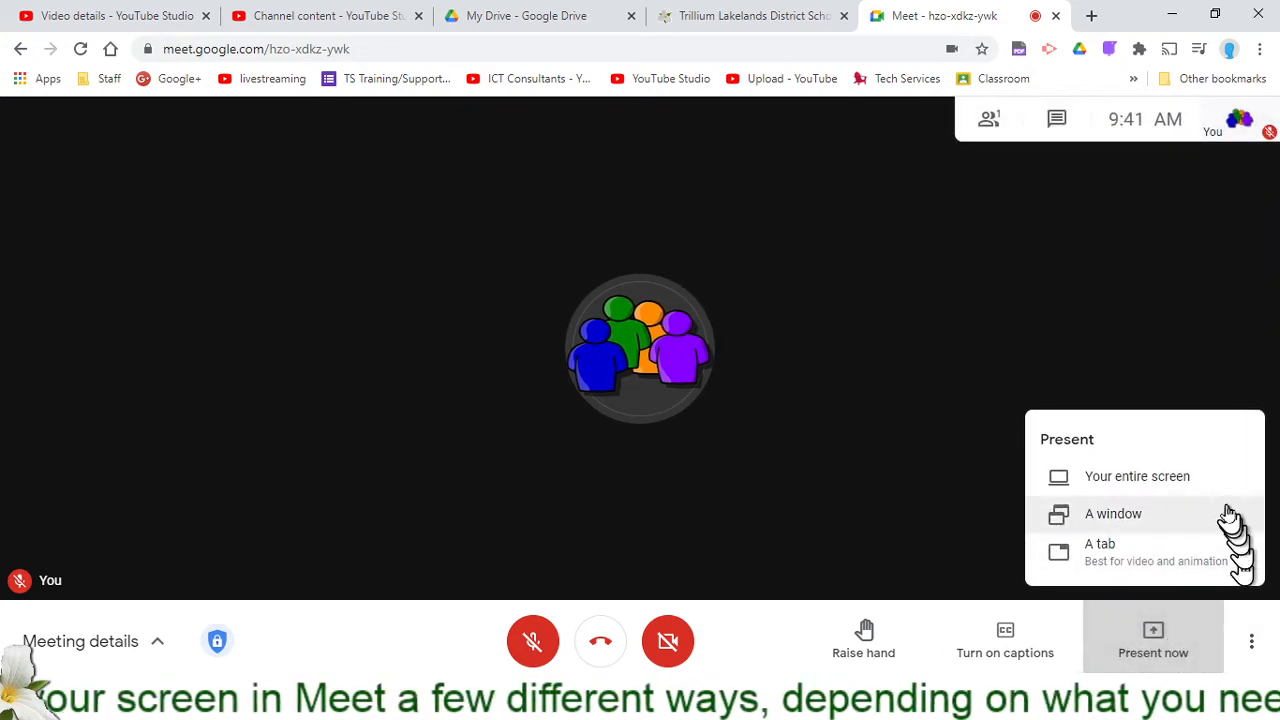
{"action": "mouse_move", "coordinate": [1137, 476]}
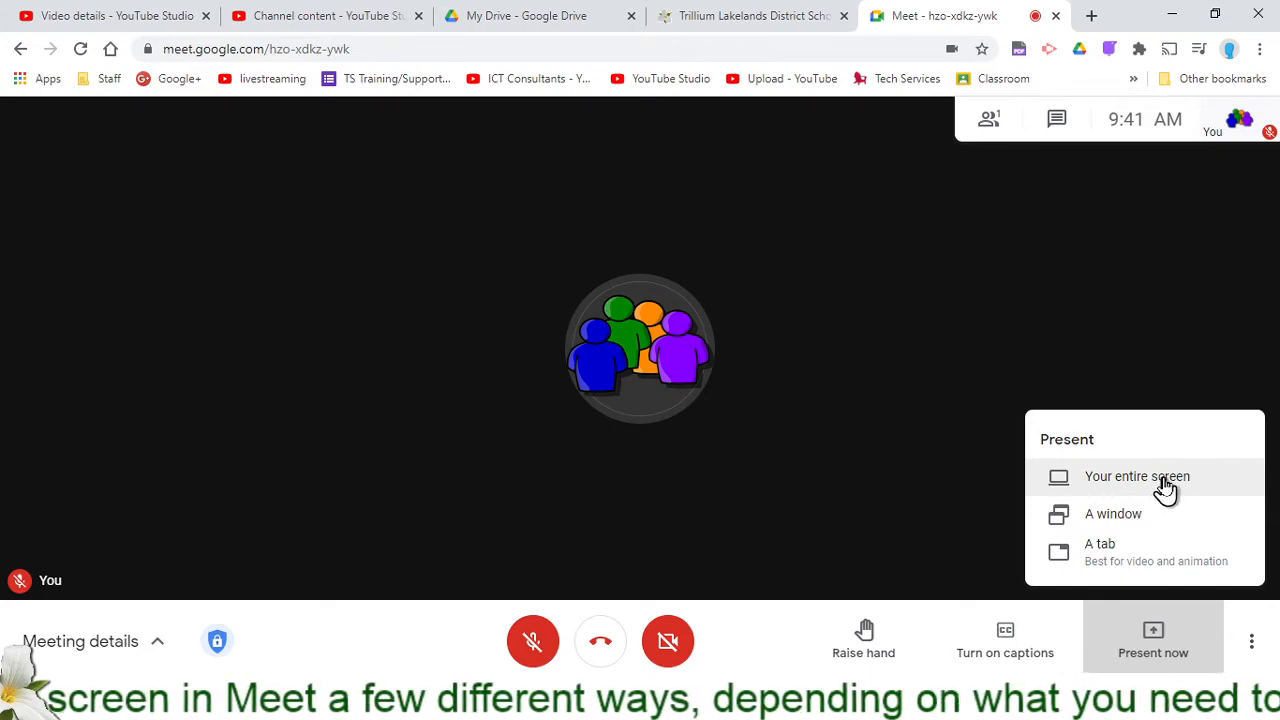
{"action": "left_click", "coordinate": [1137, 476]}
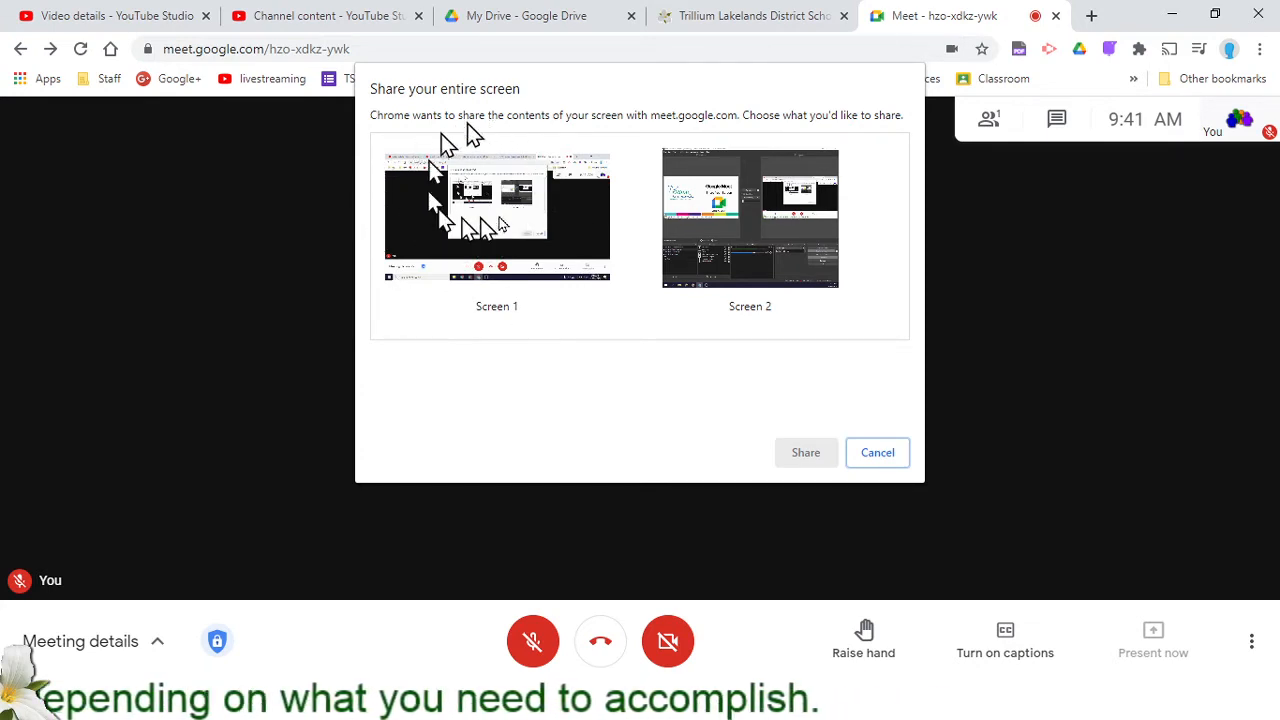
{"action": "left_click", "coordinate": [497, 217]}
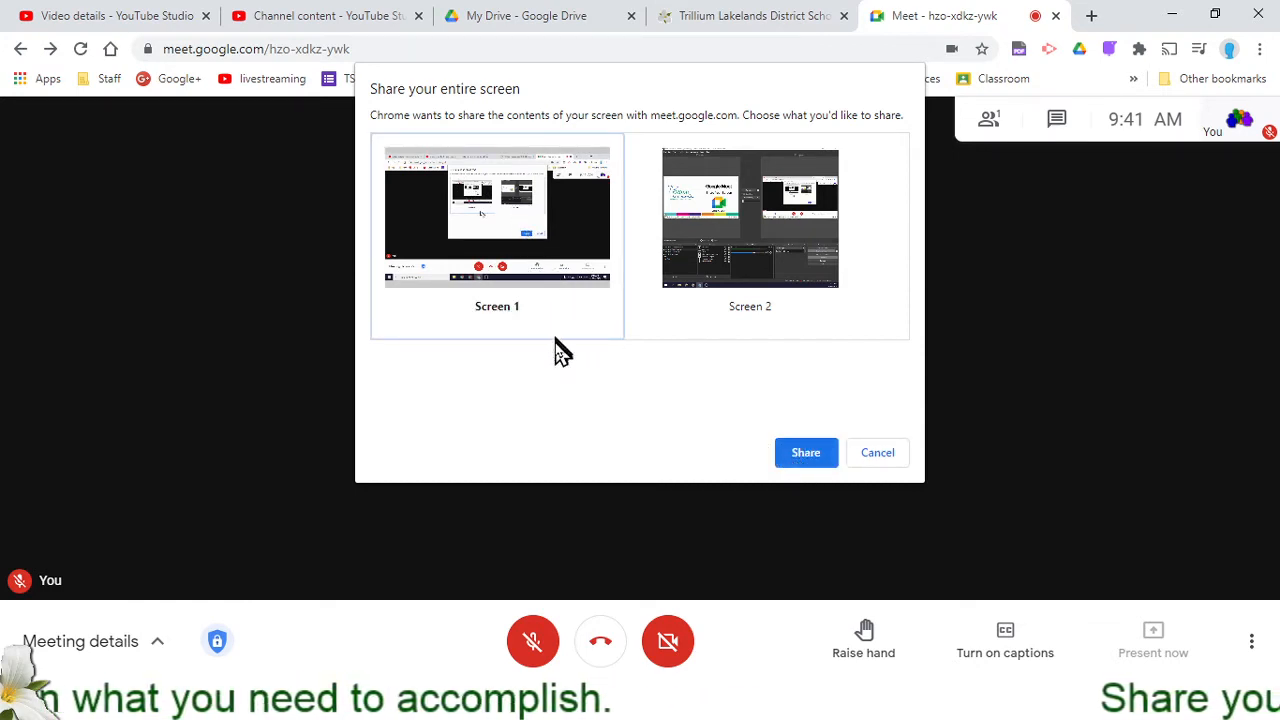
{"action": "mouse_move", "coordinate": [795, 370]}
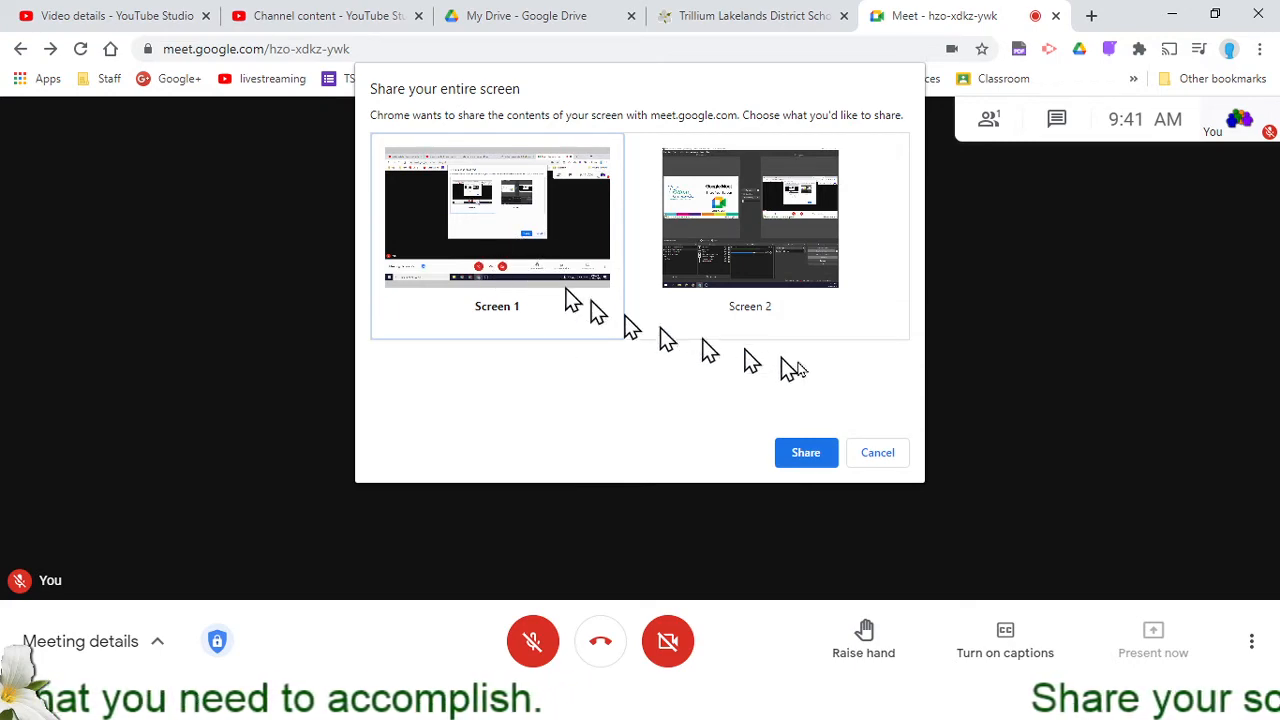
Step: Start presenting Screen 1 to everyone in the call
{"action": "left_click", "coordinate": [805, 452]}
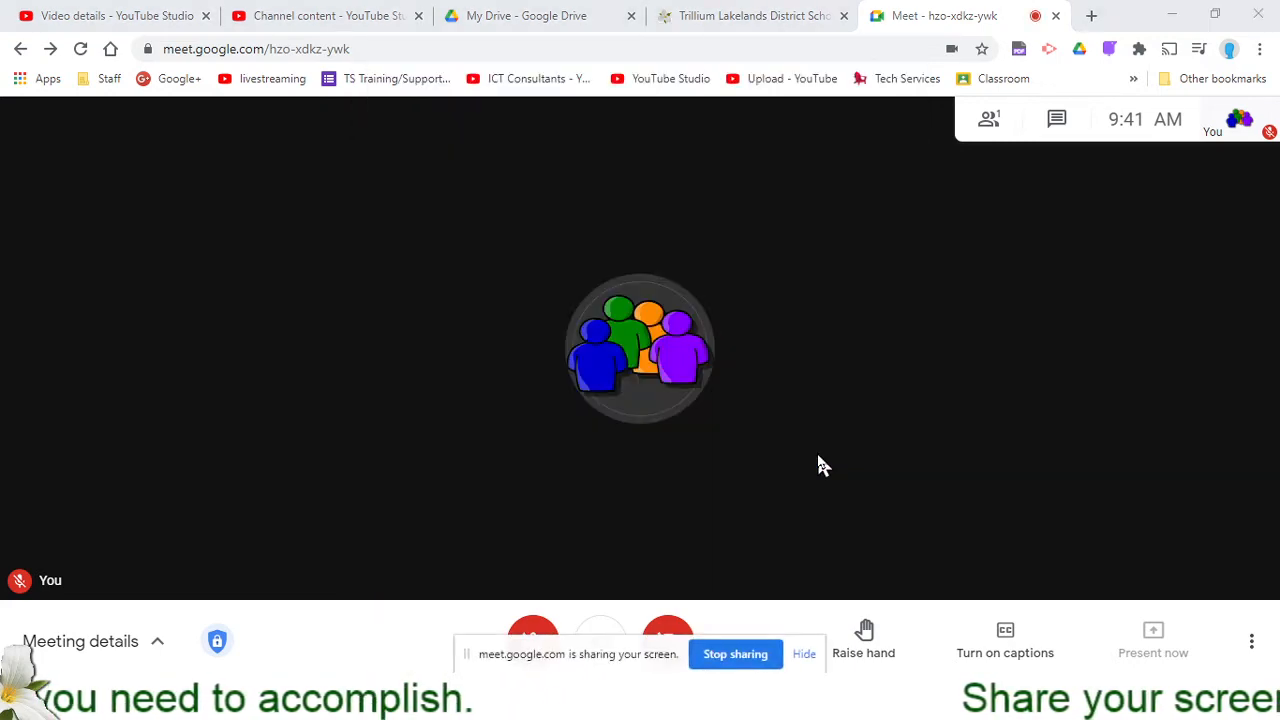
{"action": "left_click", "coordinate": [1153, 640]}
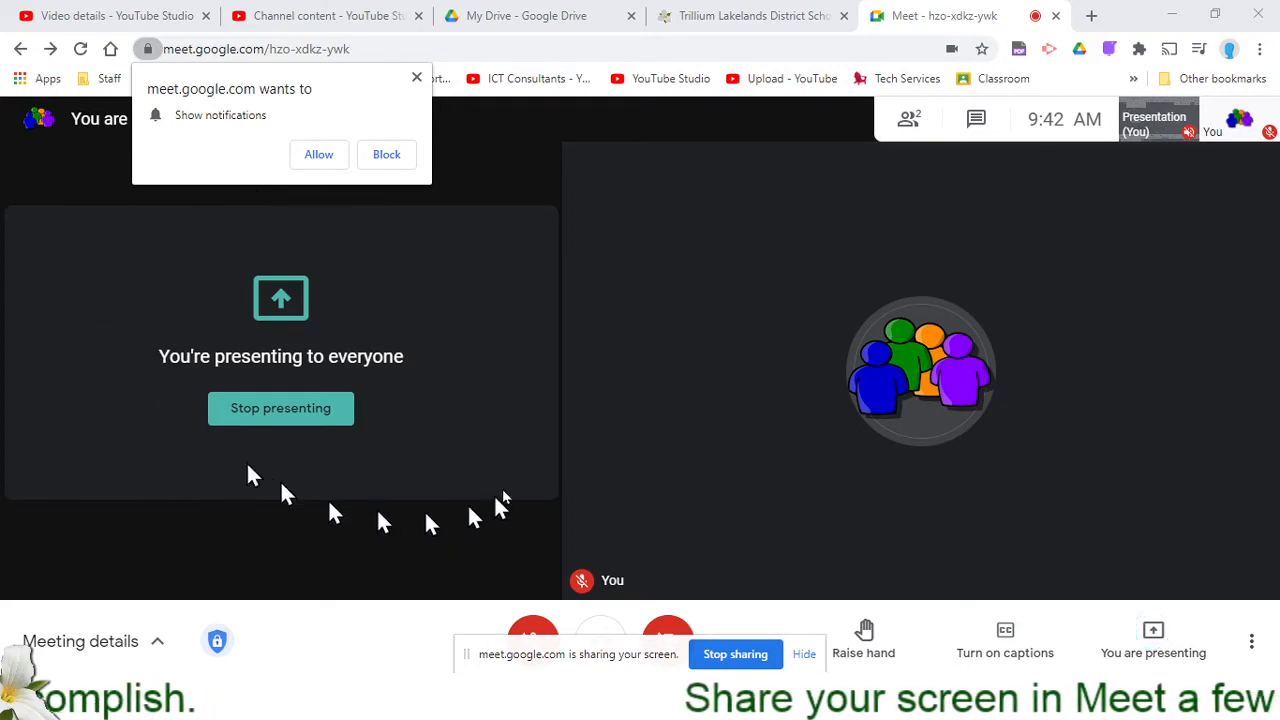
{"action": "mouse_move", "coordinate": [455, 350]}
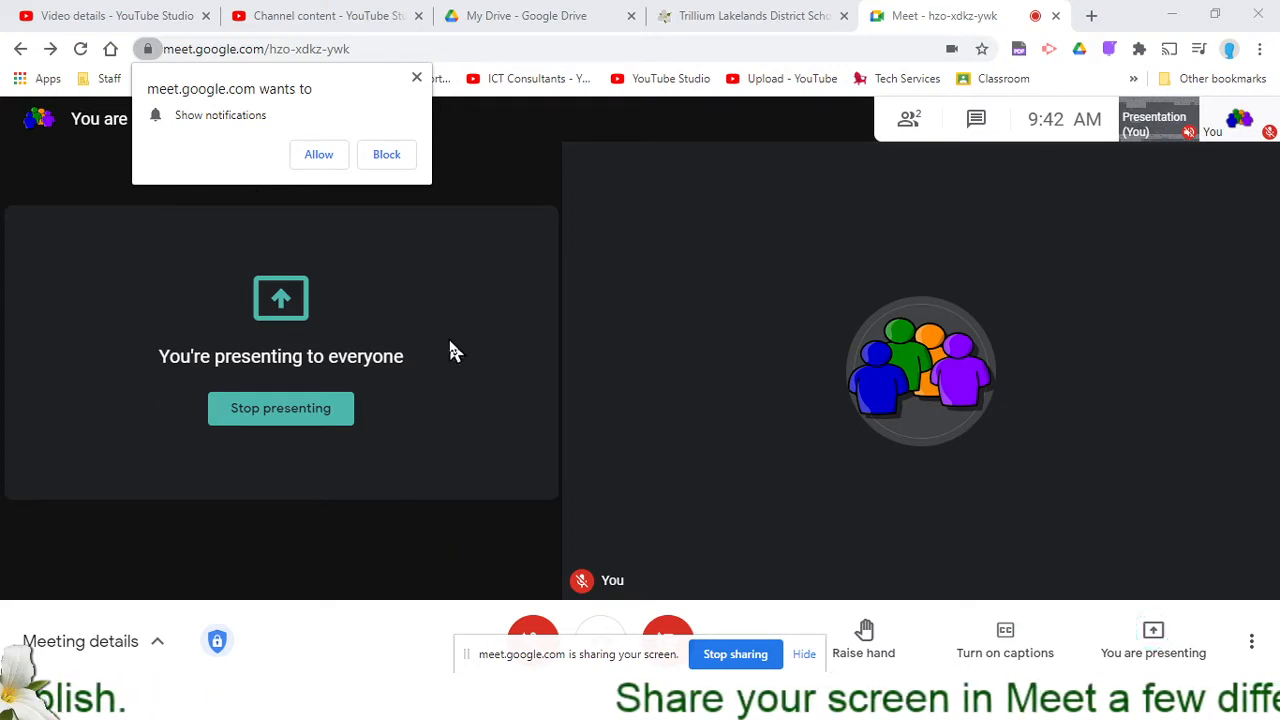
{"action": "mouse_move", "coordinate": [1015, 385]}
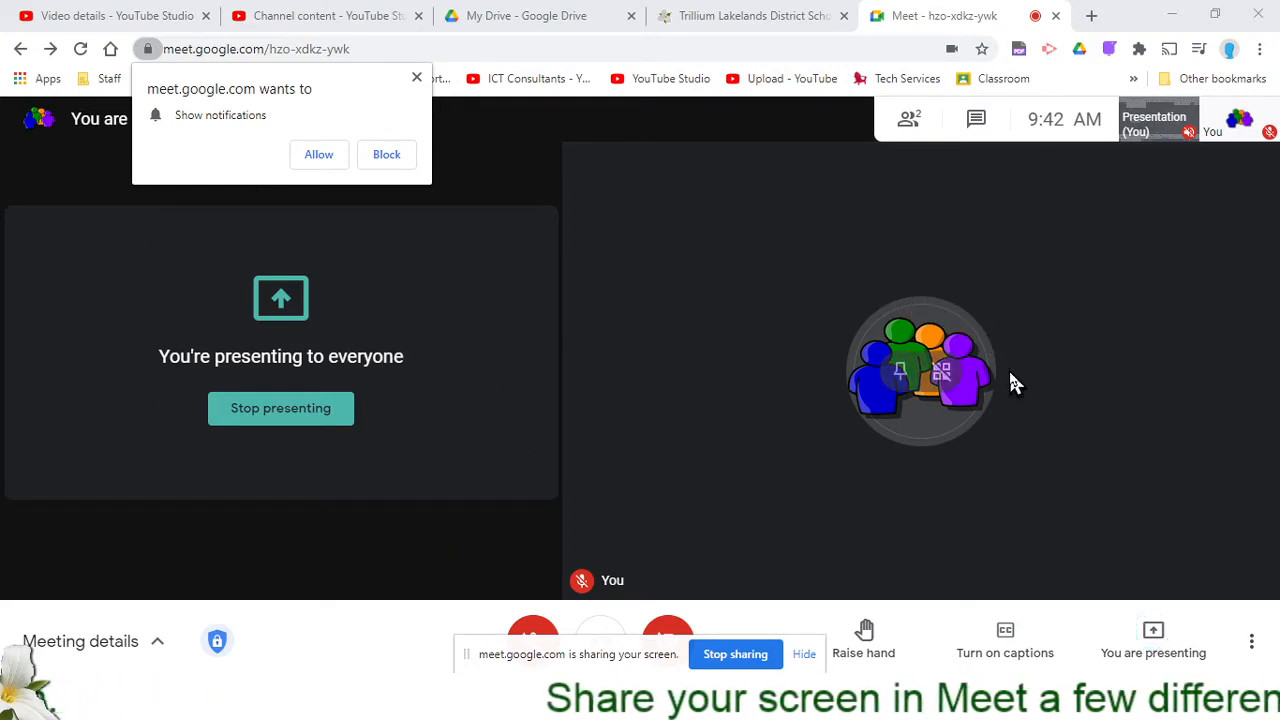
{"action": "mouse_move", "coordinate": [810, 312]}
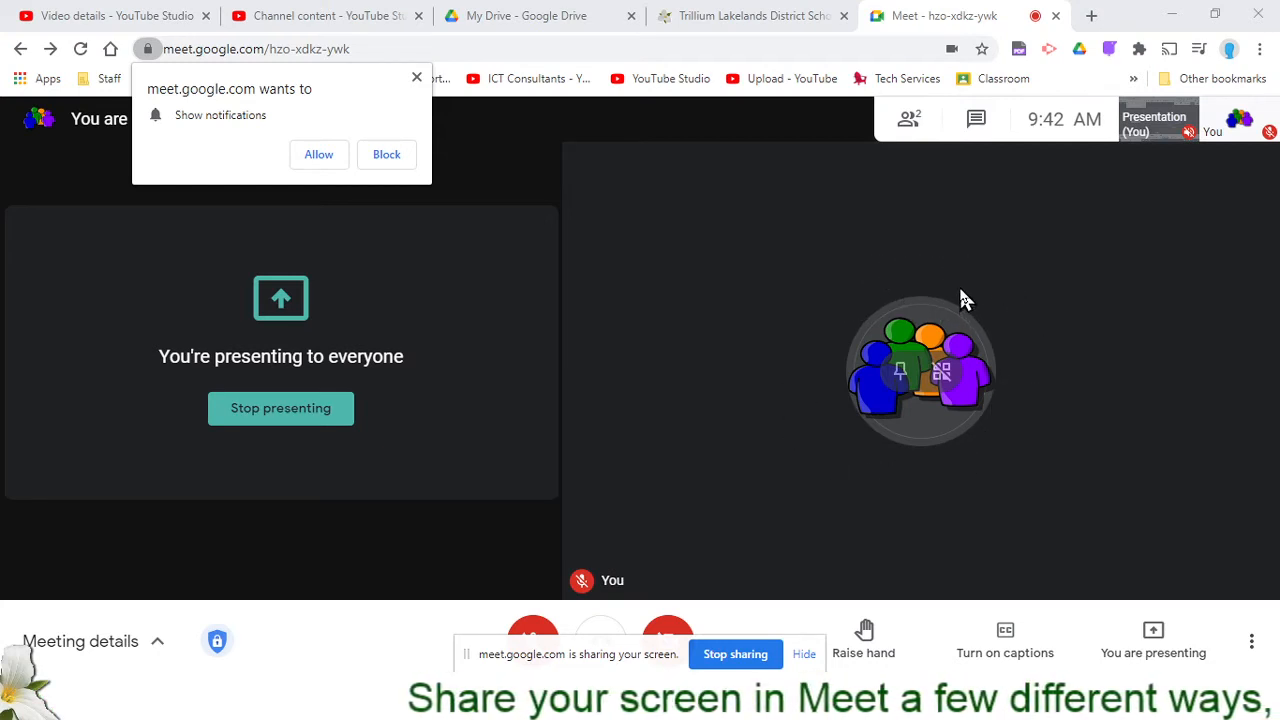
{"action": "mouse_move", "coordinate": [965, 248]}
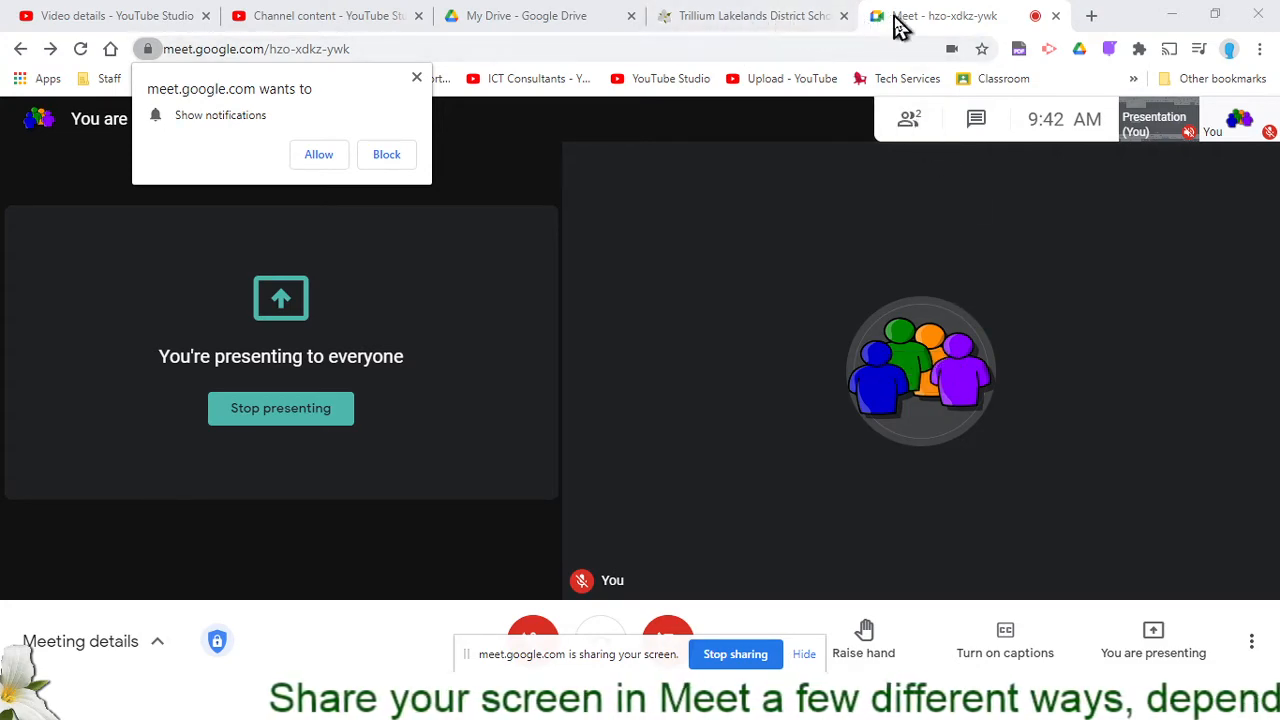
Step: Switch to the Trillium Lakelands District School Board tab while the screen stays shared
{"action": "left_click", "coordinate": [750, 16]}
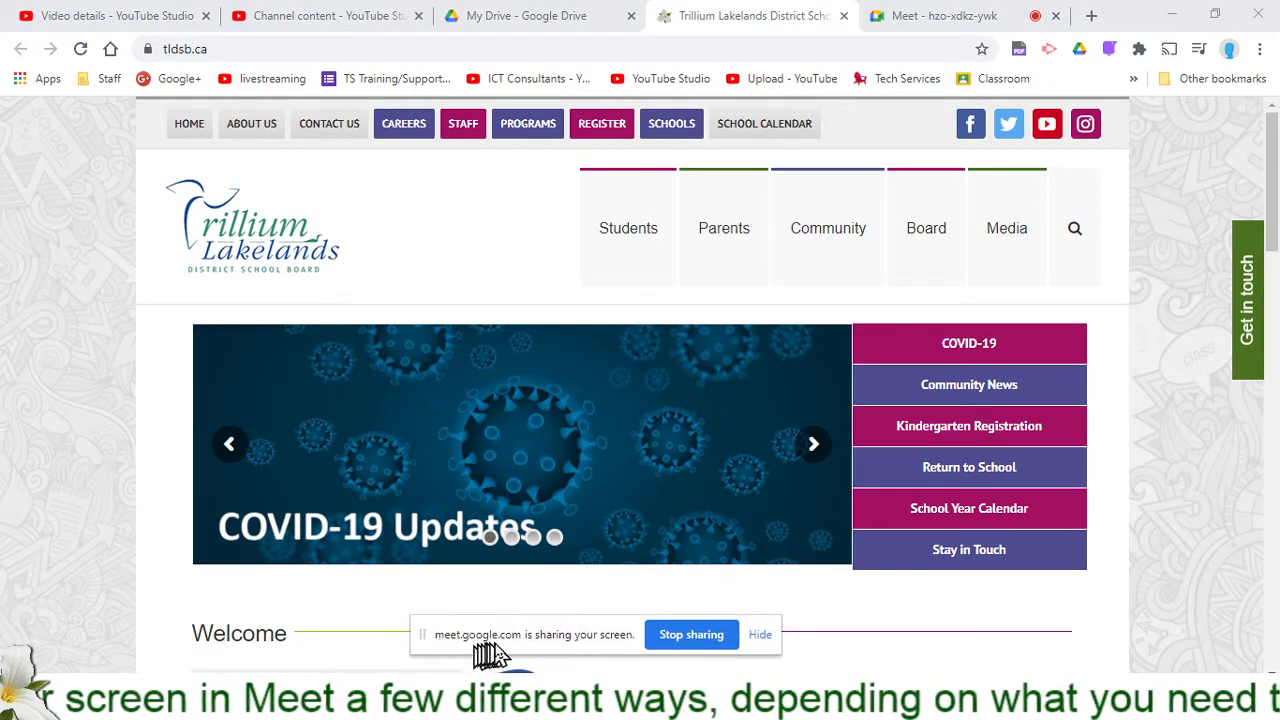
{"action": "mouse_move", "coordinate": [623, 650]}
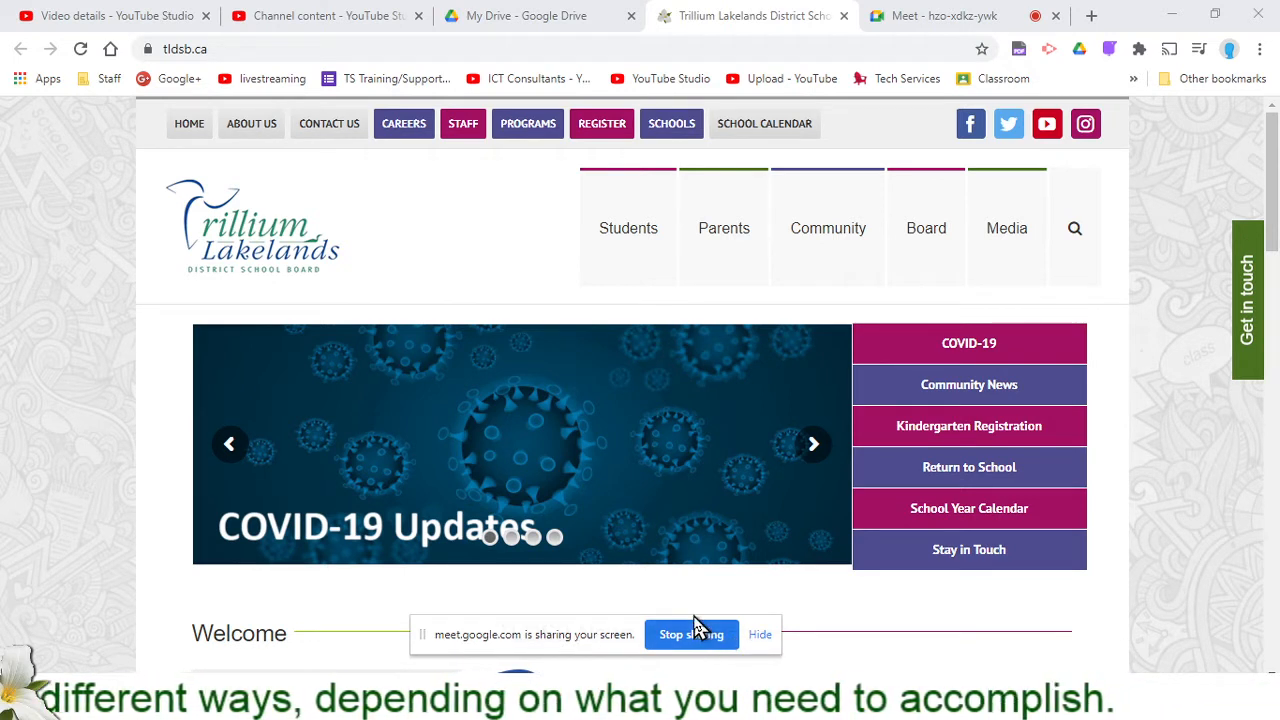
Step: Stop the screen share from Chrome's sharing bar
{"action": "left_click", "coordinate": [527, 16]}
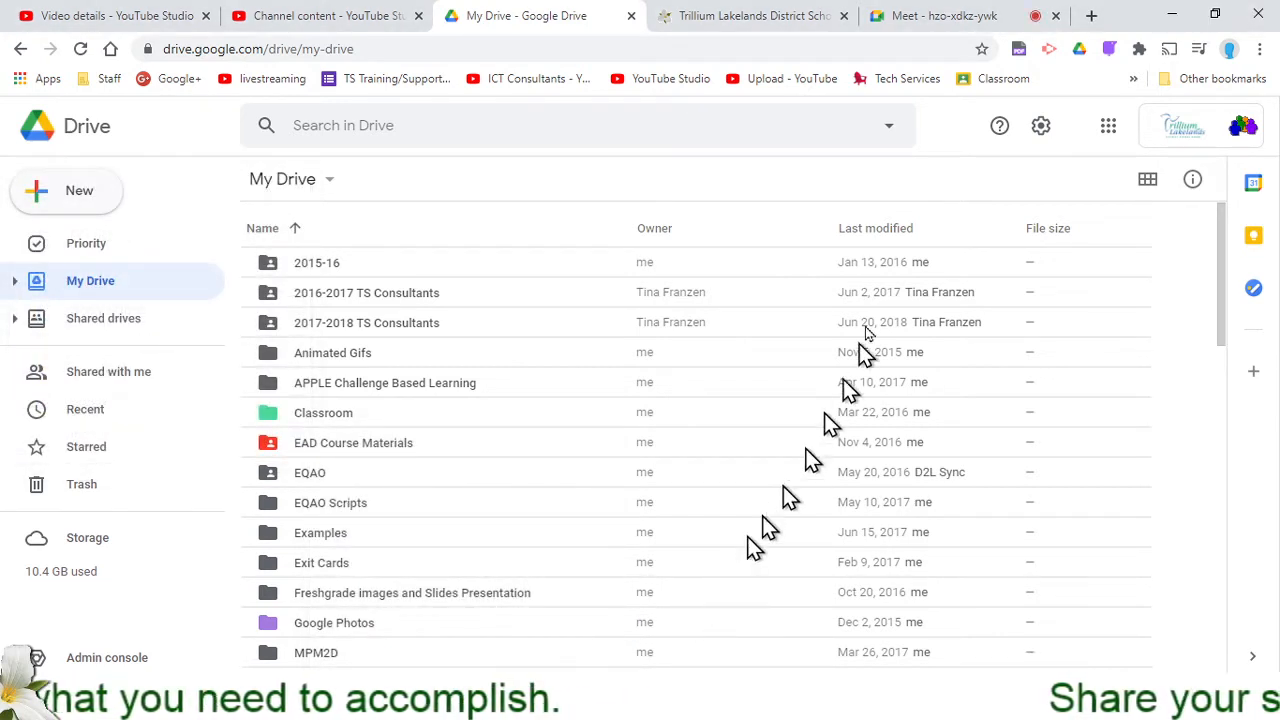
Step: Return to the Meet tab and choose to present a single window
{"action": "left_click", "coordinate": [930, 15]}
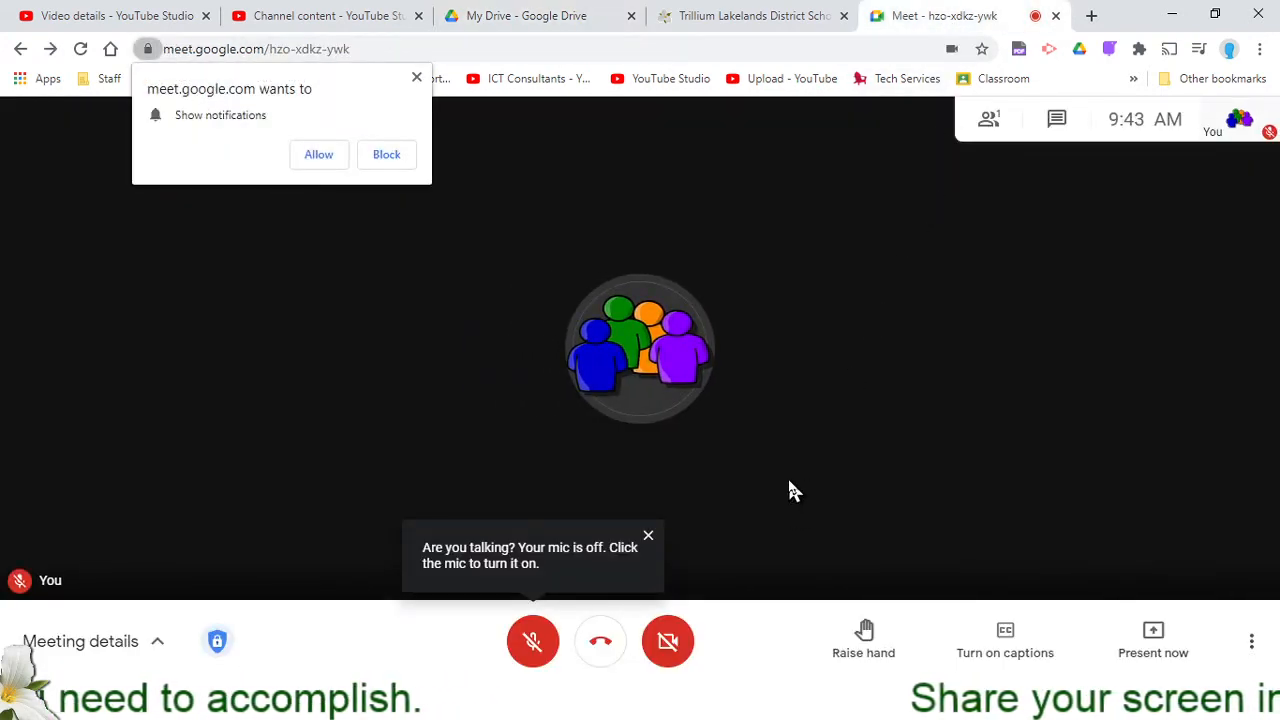
{"action": "mouse_move", "coordinate": [770, 437]}
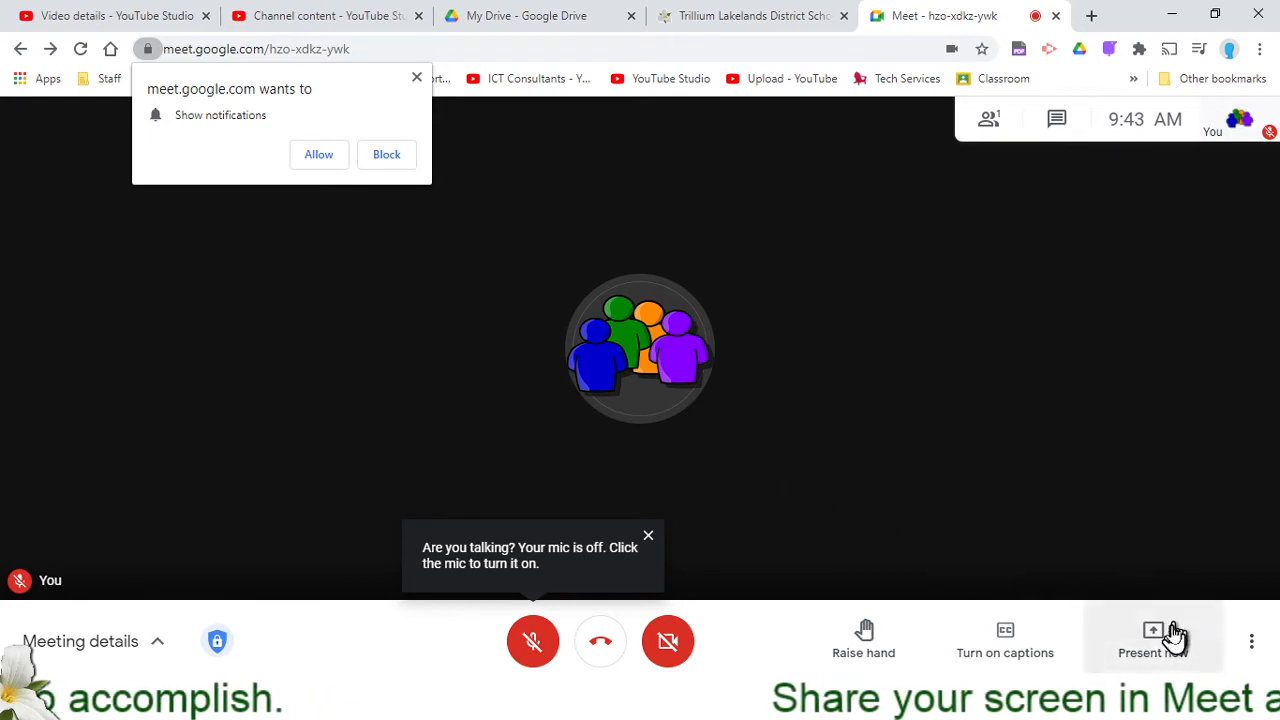
{"action": "left_click", "coordinate": [1153, 640]}
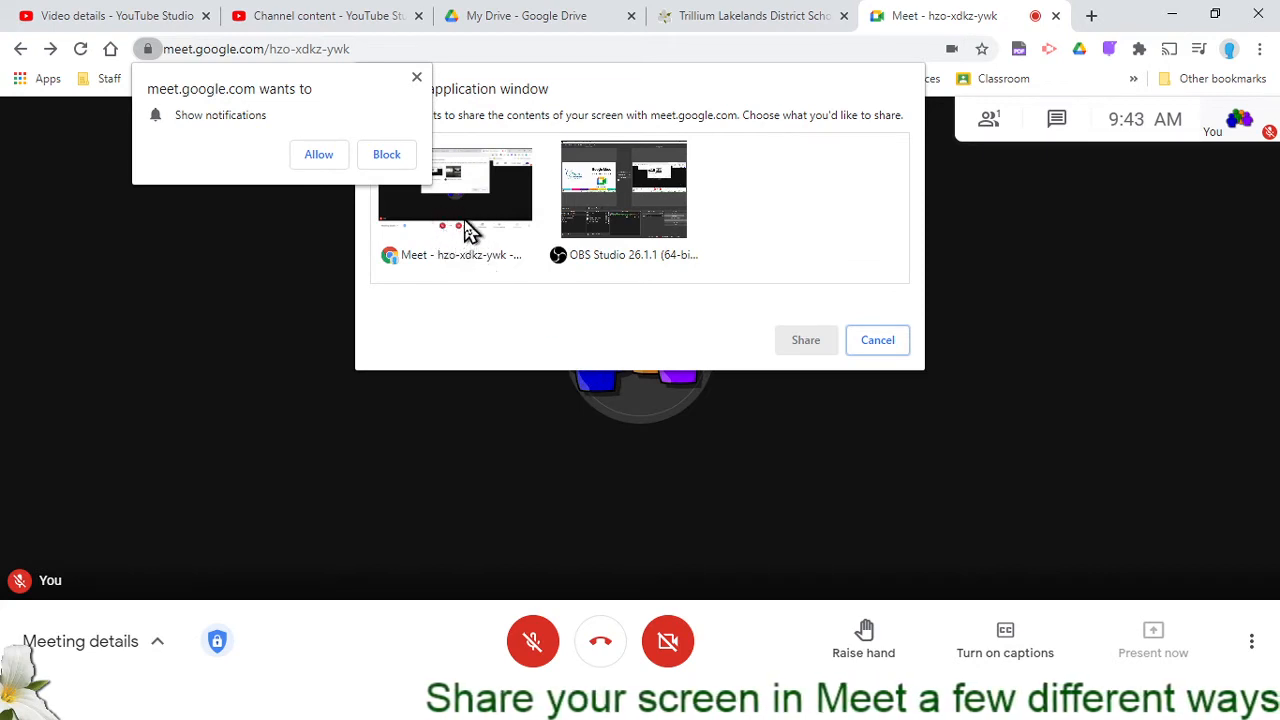
Step: Preview the OBS Studio and Meet window thumbnails, then cancel without sharing
{"action": "left_click", "coordinate": [623, 189]}
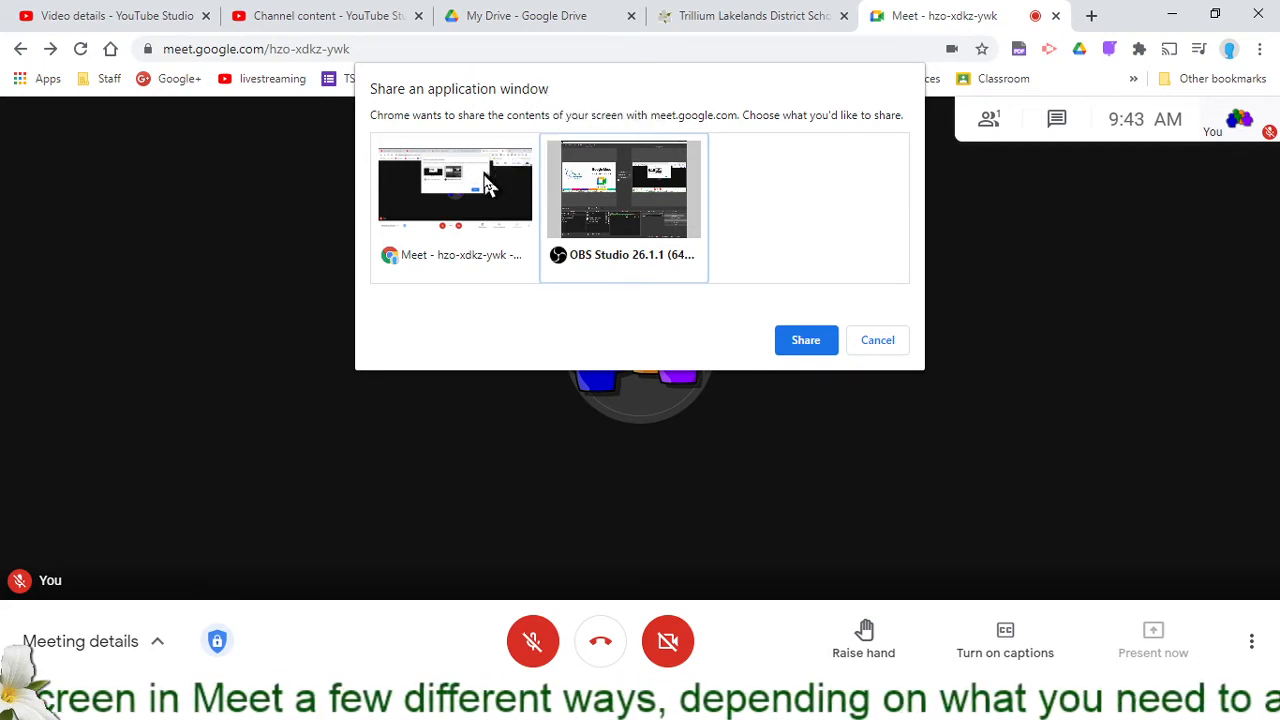
{"action": "left_click", "coordinate": [454, 190]}
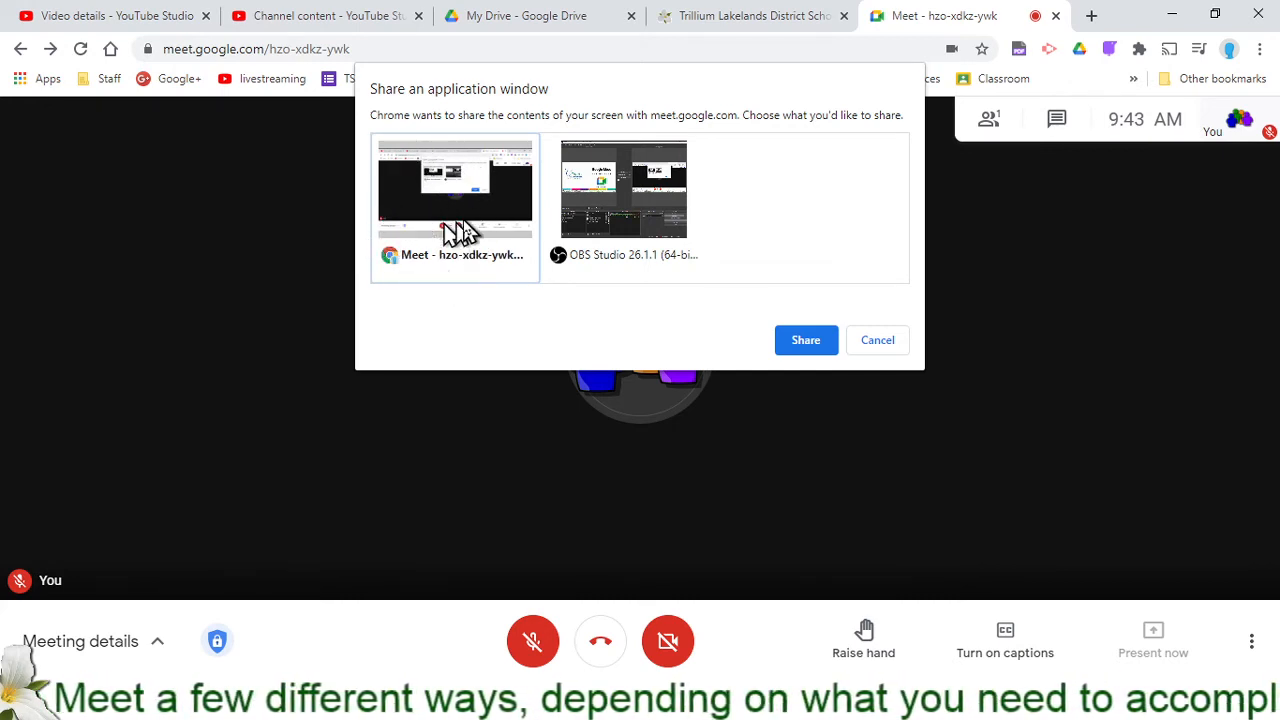
{"action": "mouse_move", "coordinate": [648, 207]}
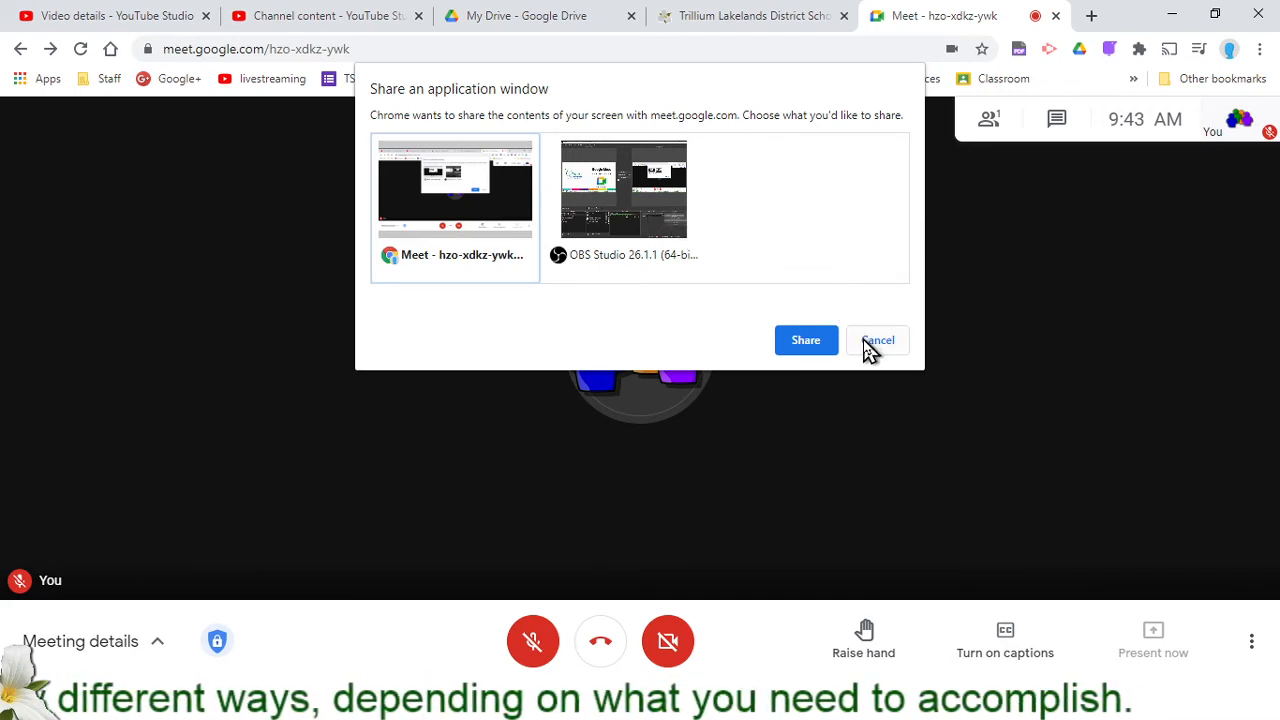
{"action": "left_click", "coordinate": [877, 340]}
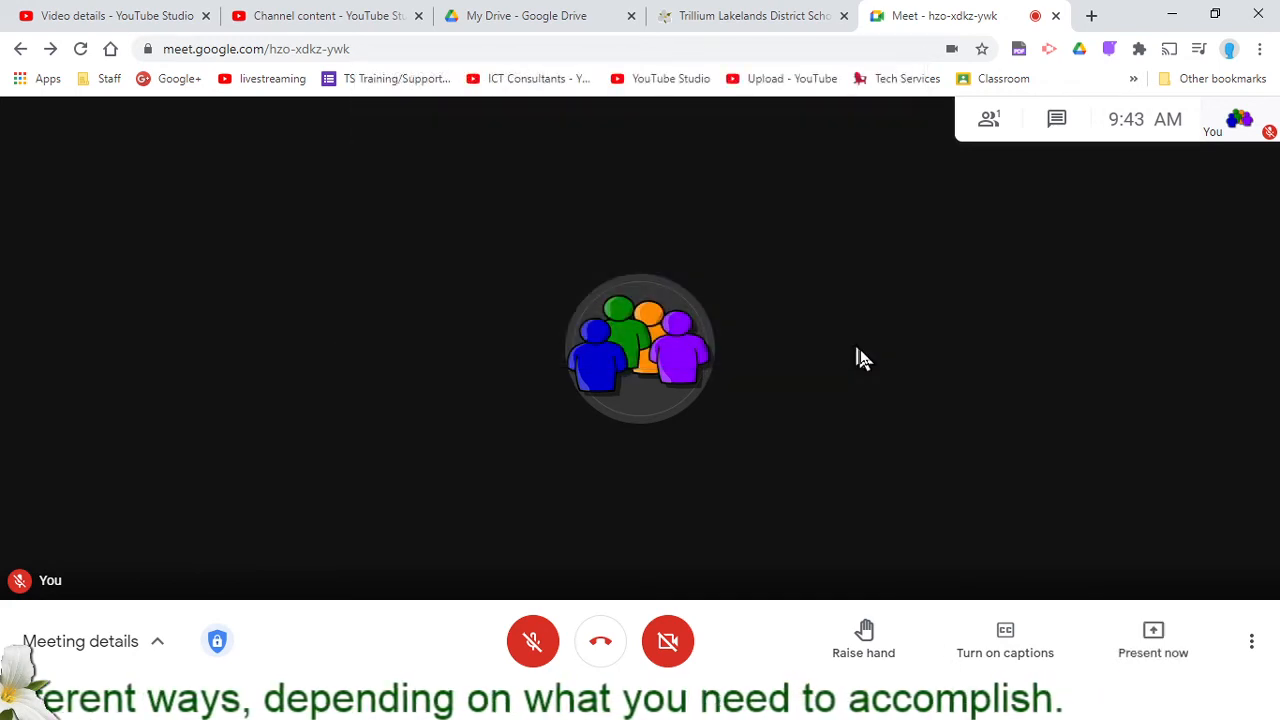
Step: Reopen the Present now menu offering entire screen, window, or tab
{"action": "left_click", "coordinate": [1153, 640]}
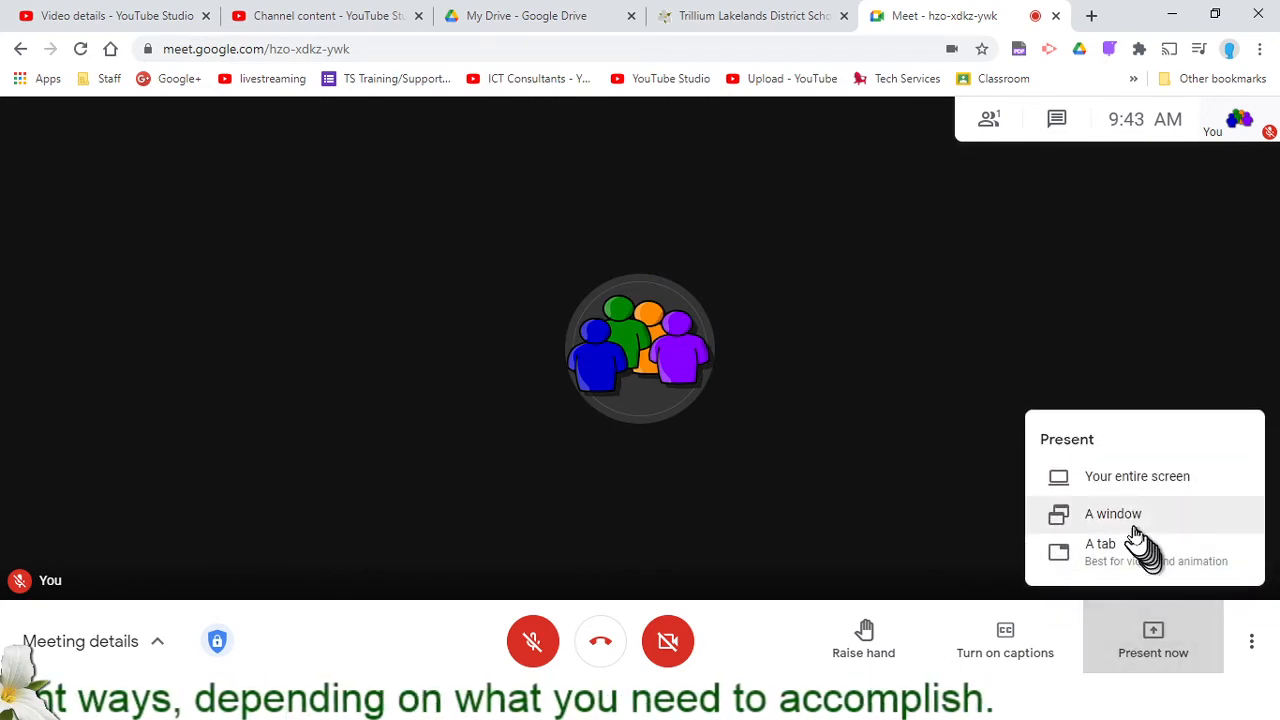
{"action": "mouse_move", "coordinate": [1132, 515]}
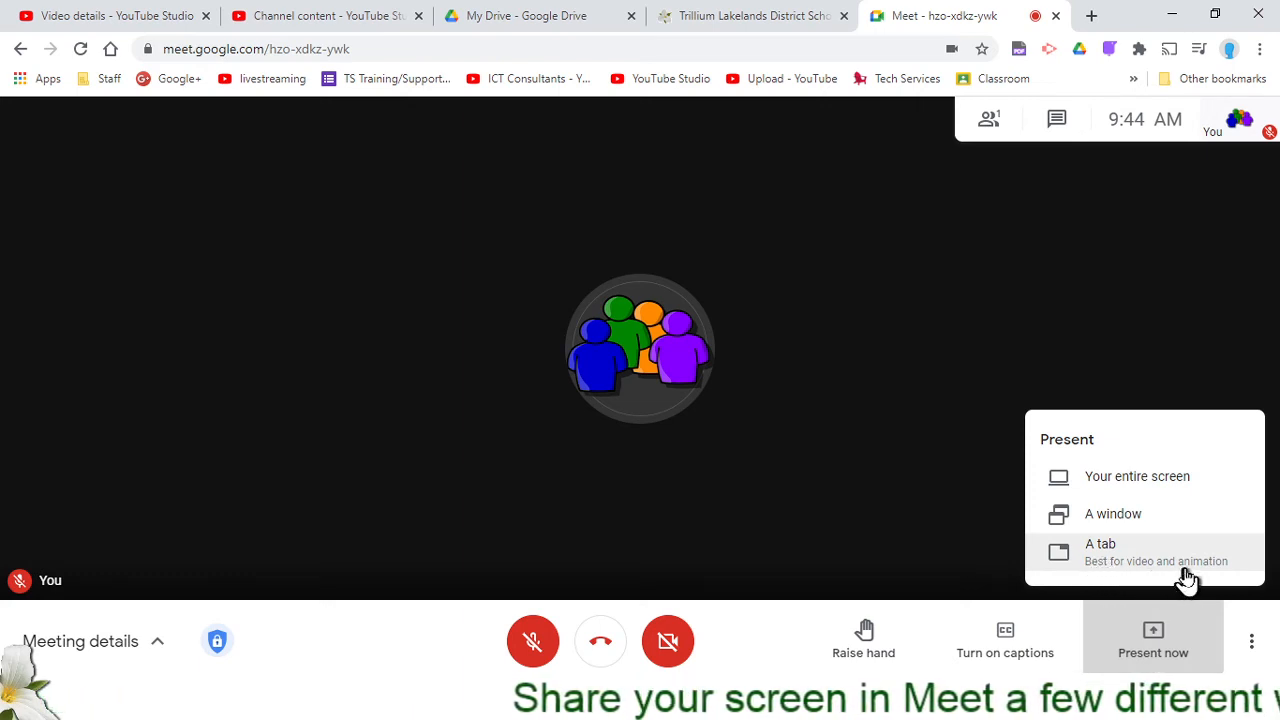
{"action": "mouse_move", "coordinate": [1165, 555]}
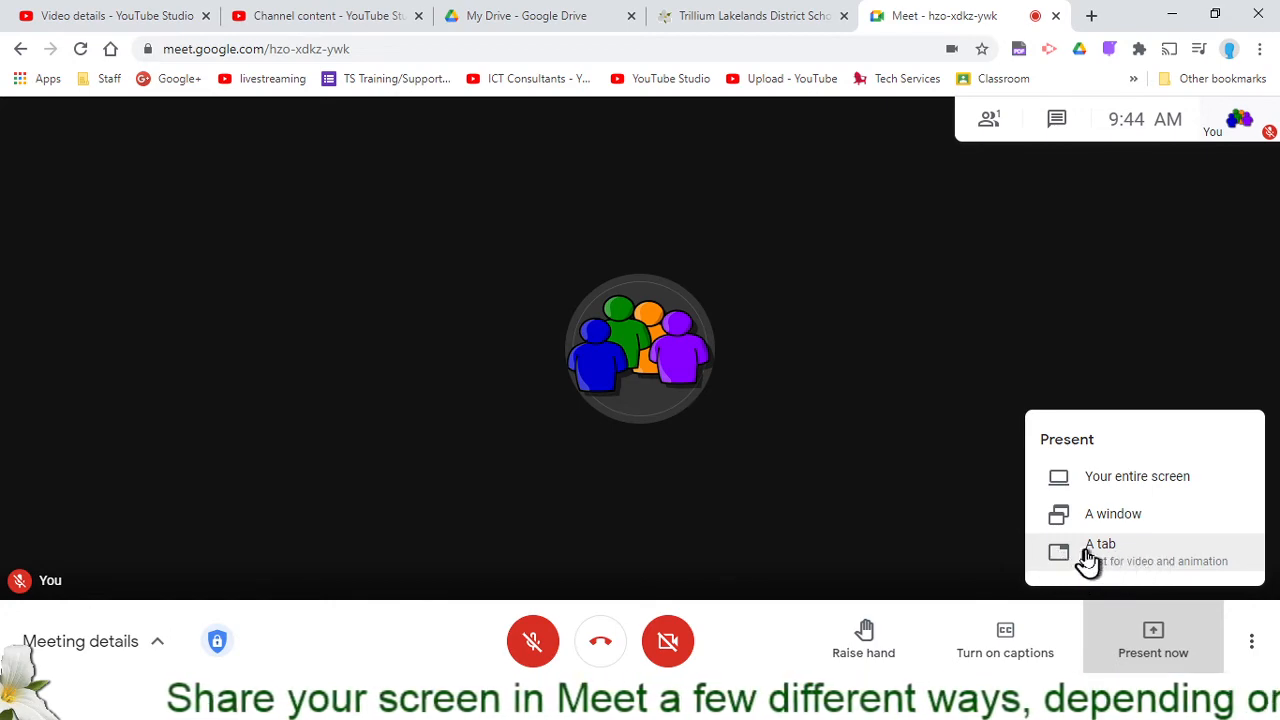
Step: Choose to present a tab and select Channel content - YouTube Studio
{"action": "left_click", "coordinate": [1099, 543]}
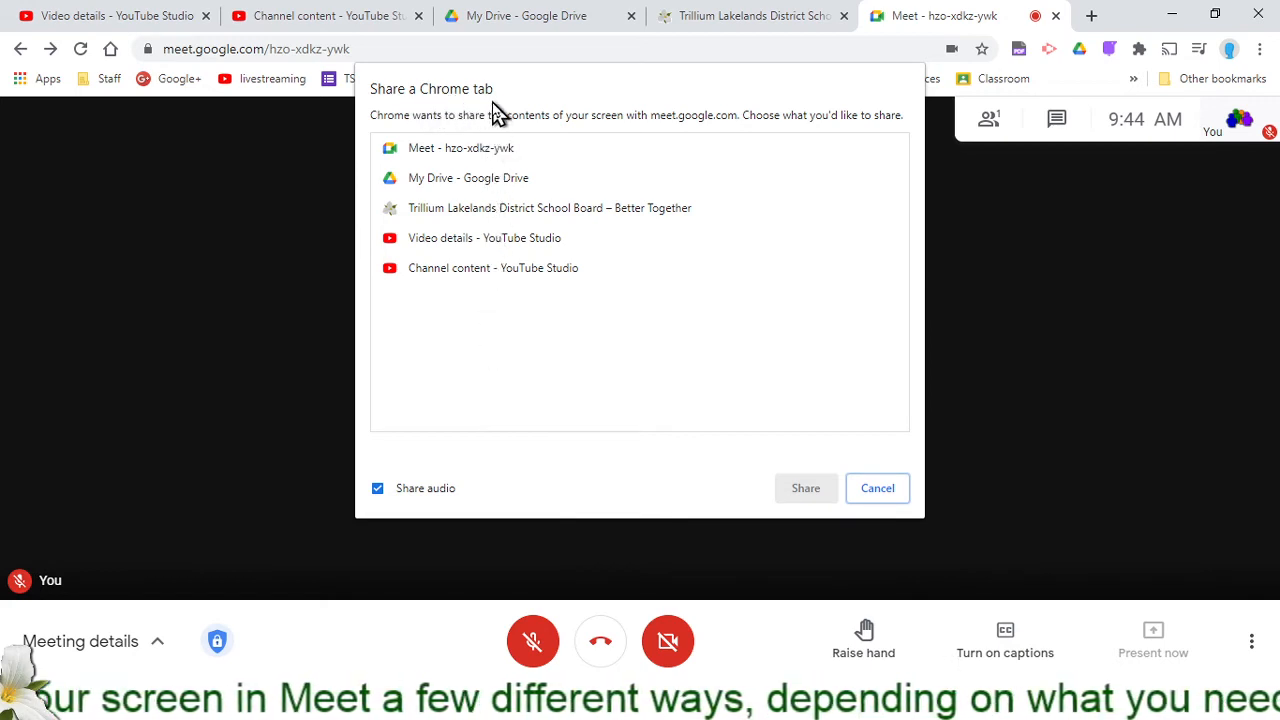
{"action": "left_click", "coordinate": [484, 237]}
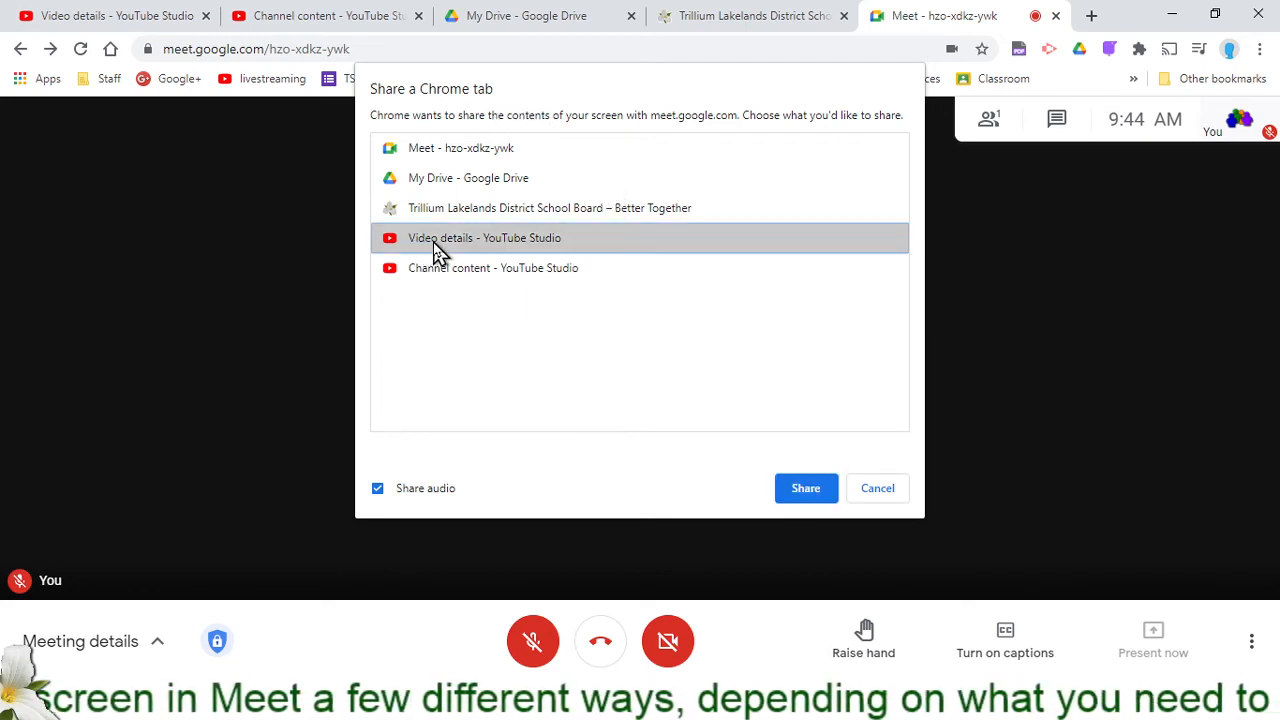
{"action": "mouse_move", "coordinate": [492, 267]}
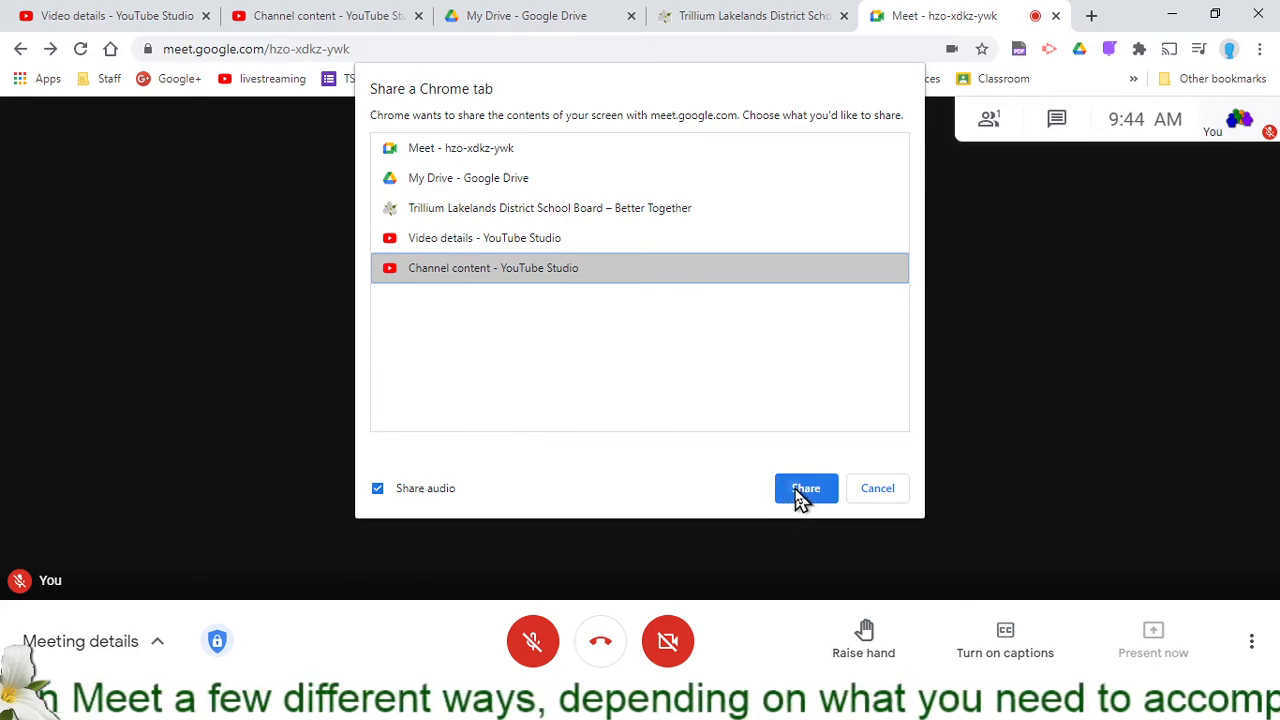
Step: Start sharing the YouTube Studio Channel content tab with the meeting
{"action": "left_click", "coordinate": [806, 488]}
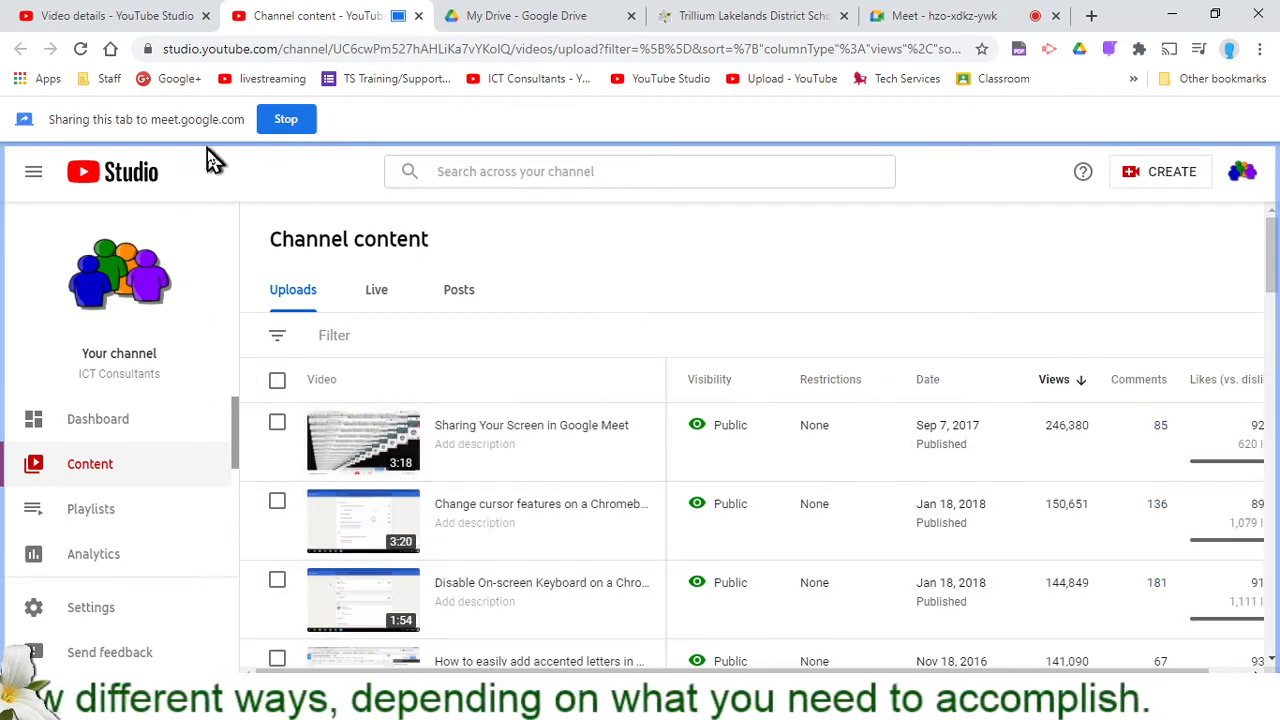
{"action": "mouse_move", "coordinate": [80, 130]}
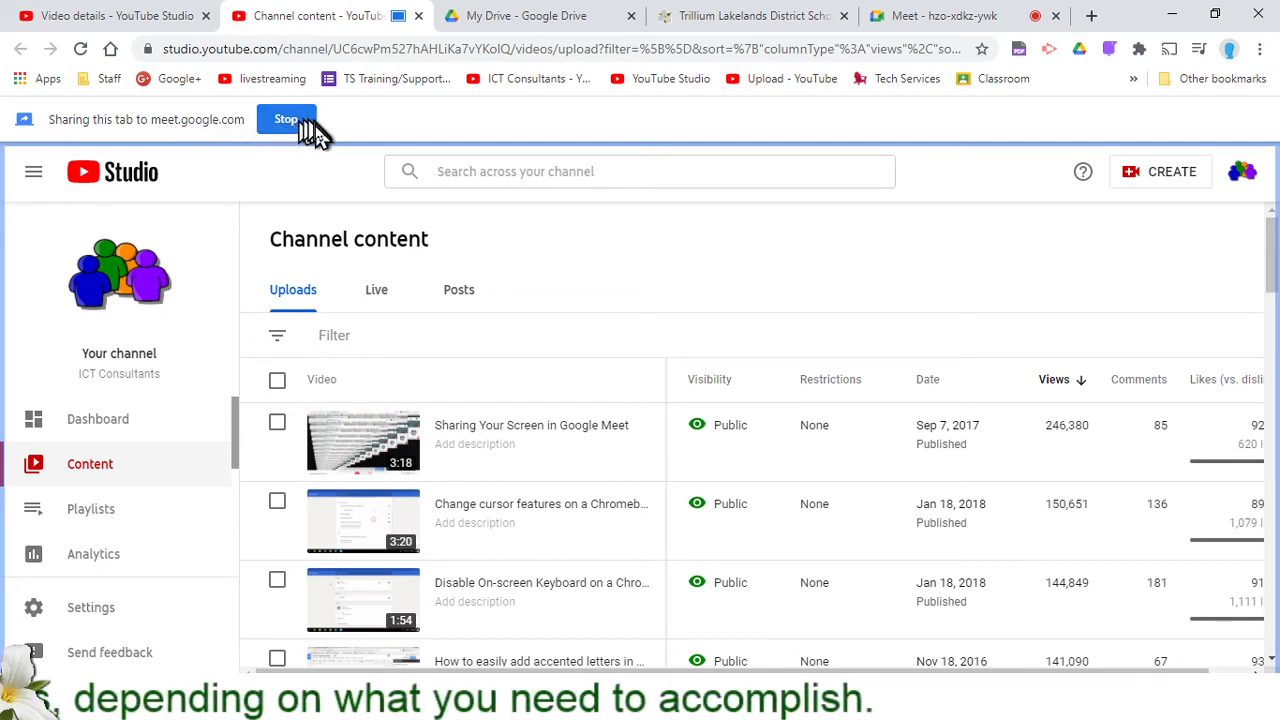
{"action": "mouse_move", "coordinate": [325, 165]}
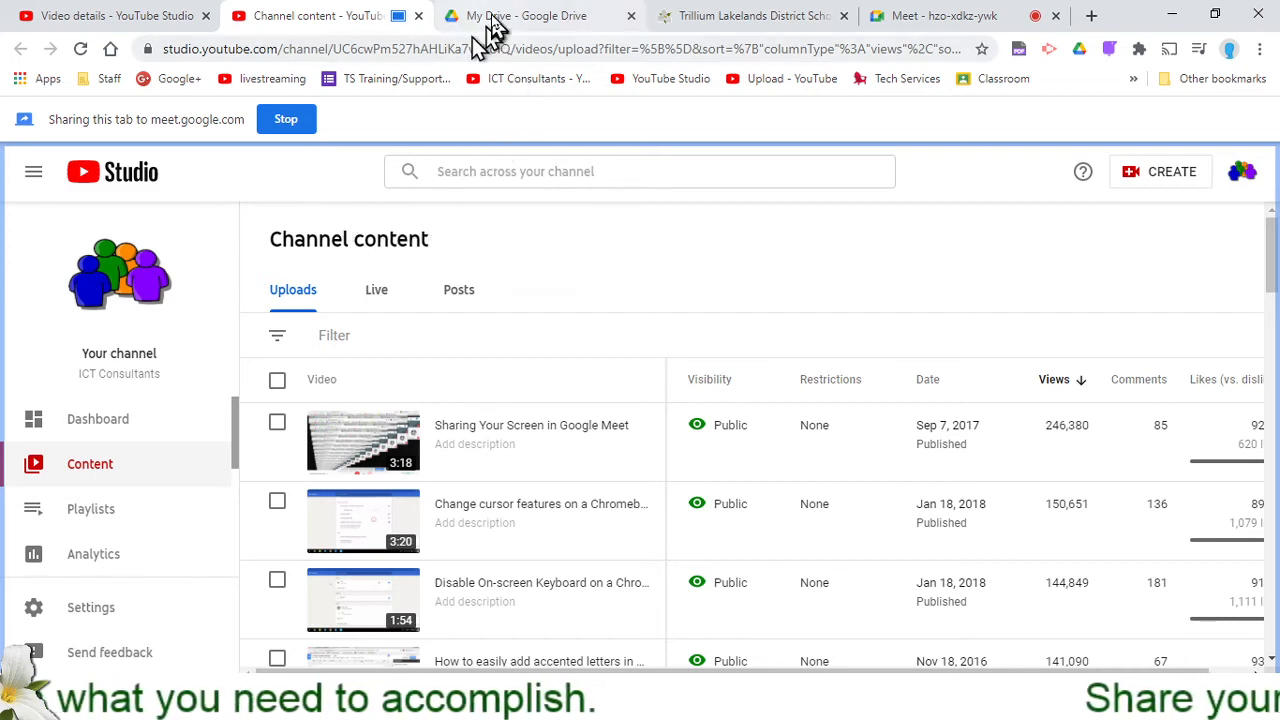
Step: Switch between the My Drive and YouTube Studio tabs, then create a Google Drawings file in Drive
{"action": "left_click", "coordinate": [530, 15]}
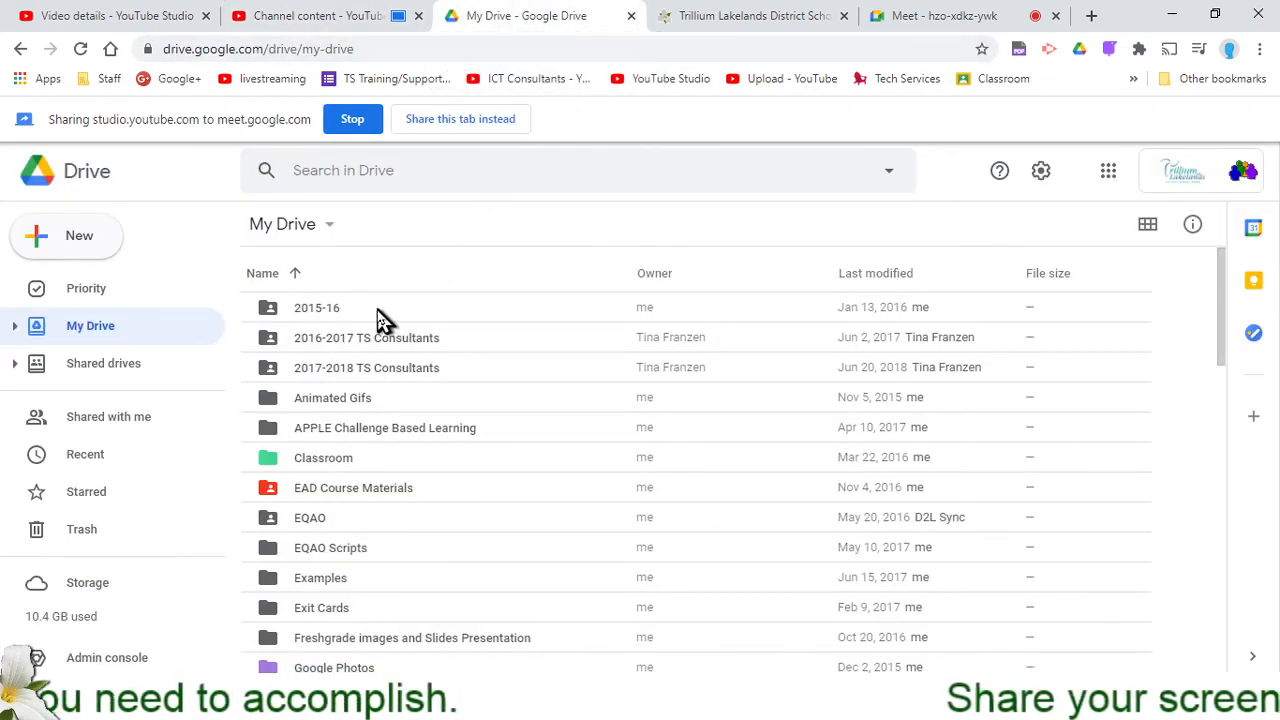
{"action": "mouse_move", "coordinate": [220, 235]}
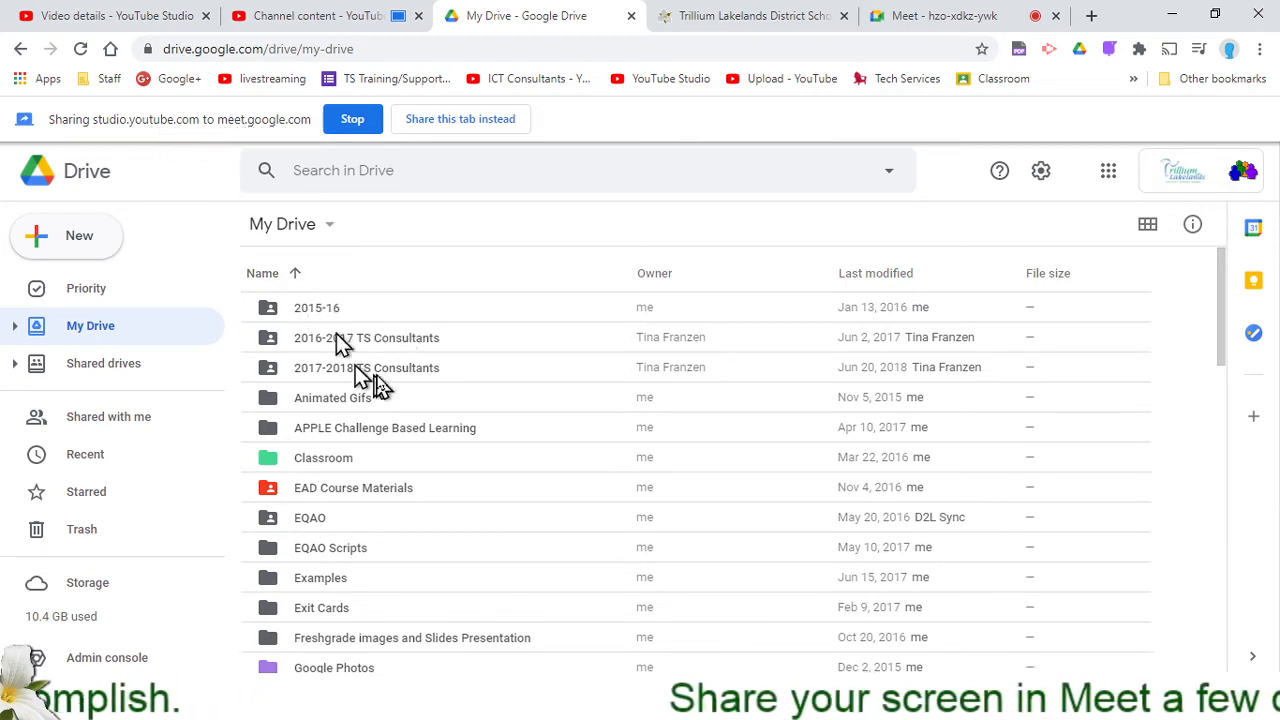
{"action": "left_click", "coordinate": [317, 15]}
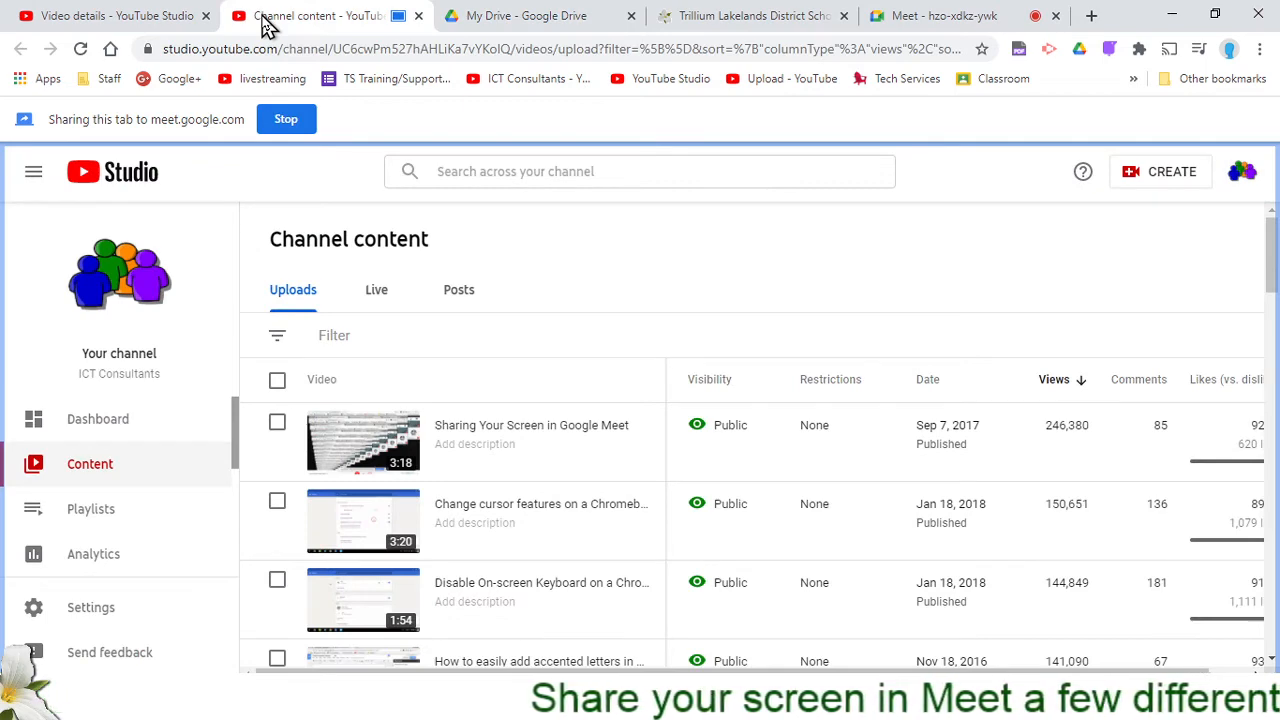
{"action": "left_click", "coordinate": [527, 15]}
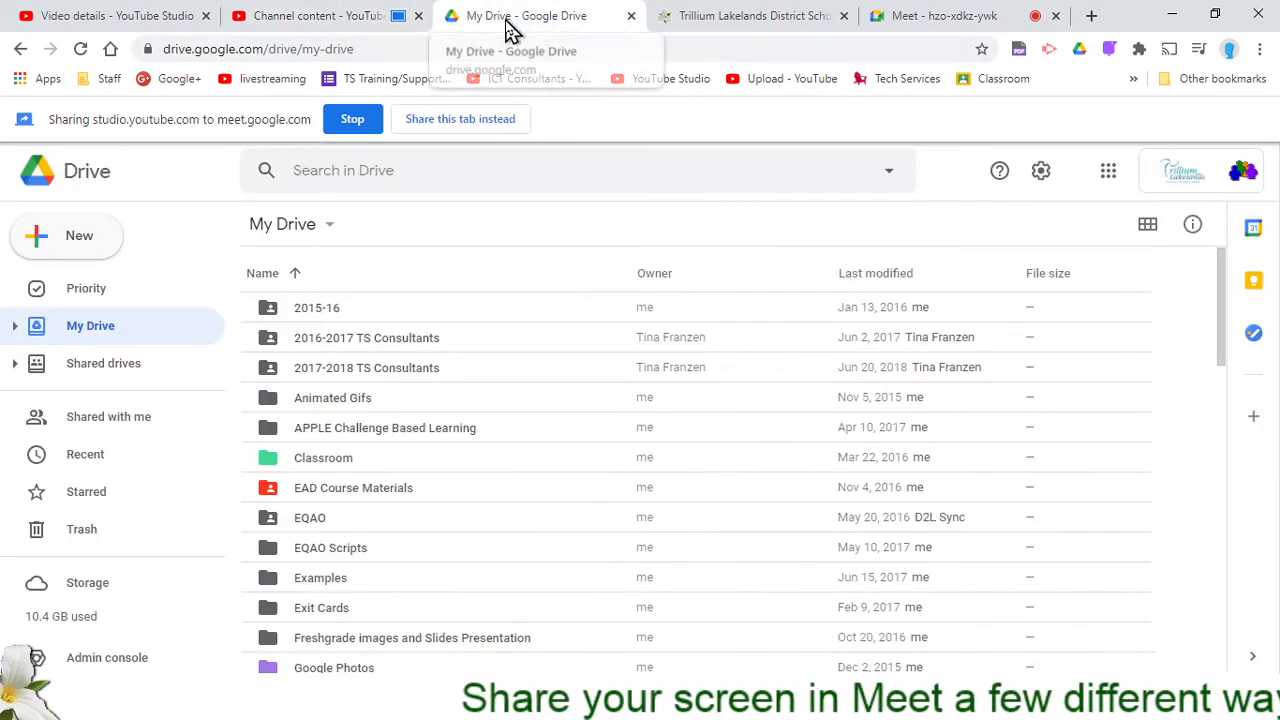
{"action": "left_click", "coordinate": [66, 235]}
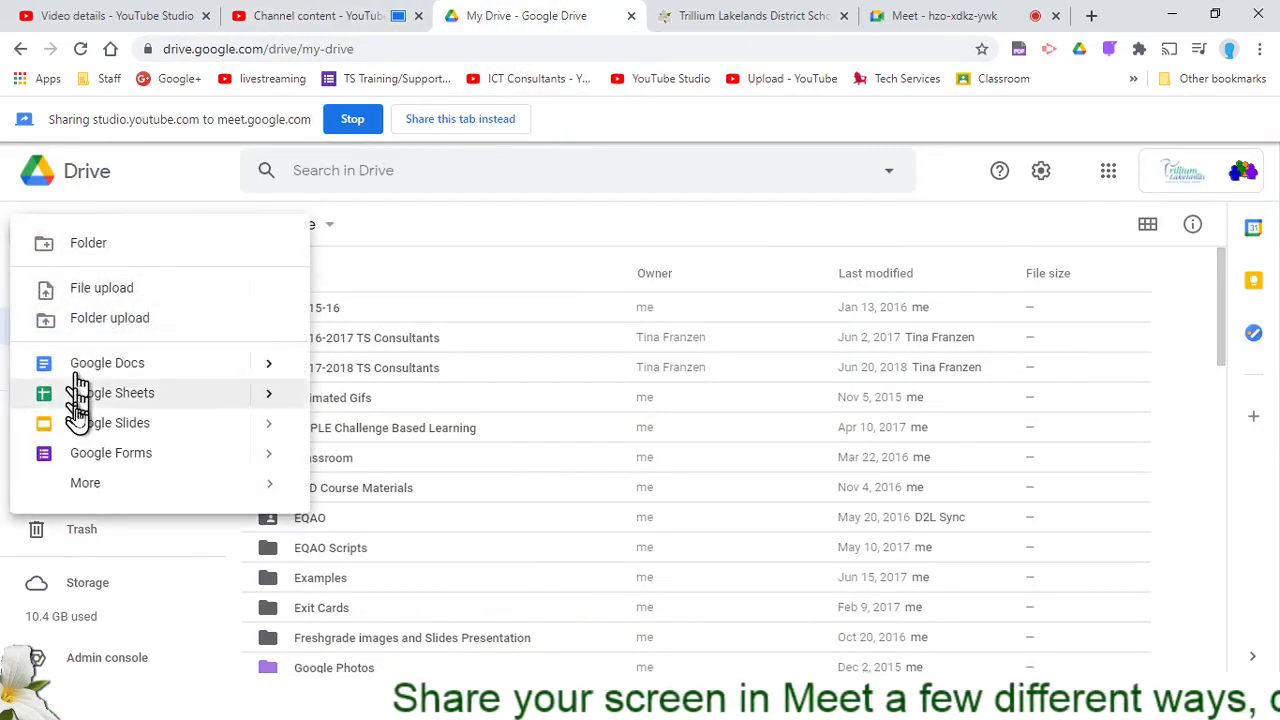
{"action": "left_click", "coordinate": [122, 392]}
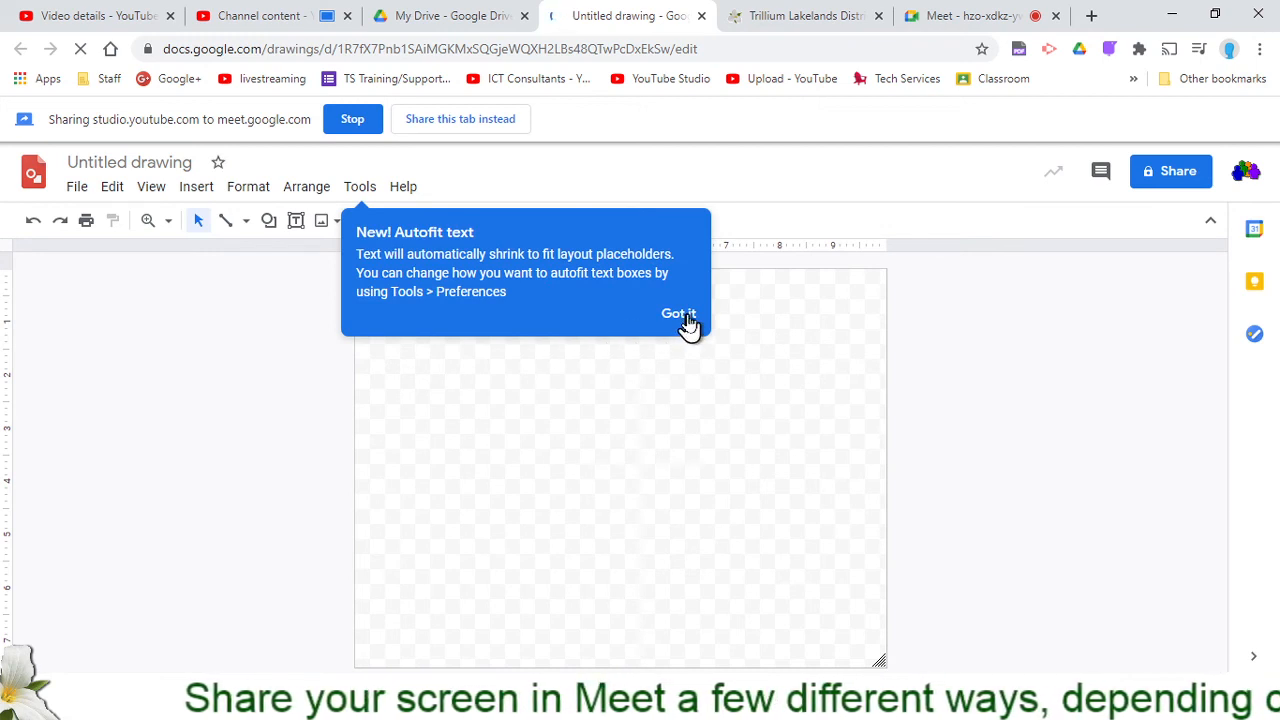
Step: Dismiss the Autofit tip, share the untitled Google Drawing instead of YouTube Studio, then stop
{"action": "left_click", "coordinate": [678, 313]}
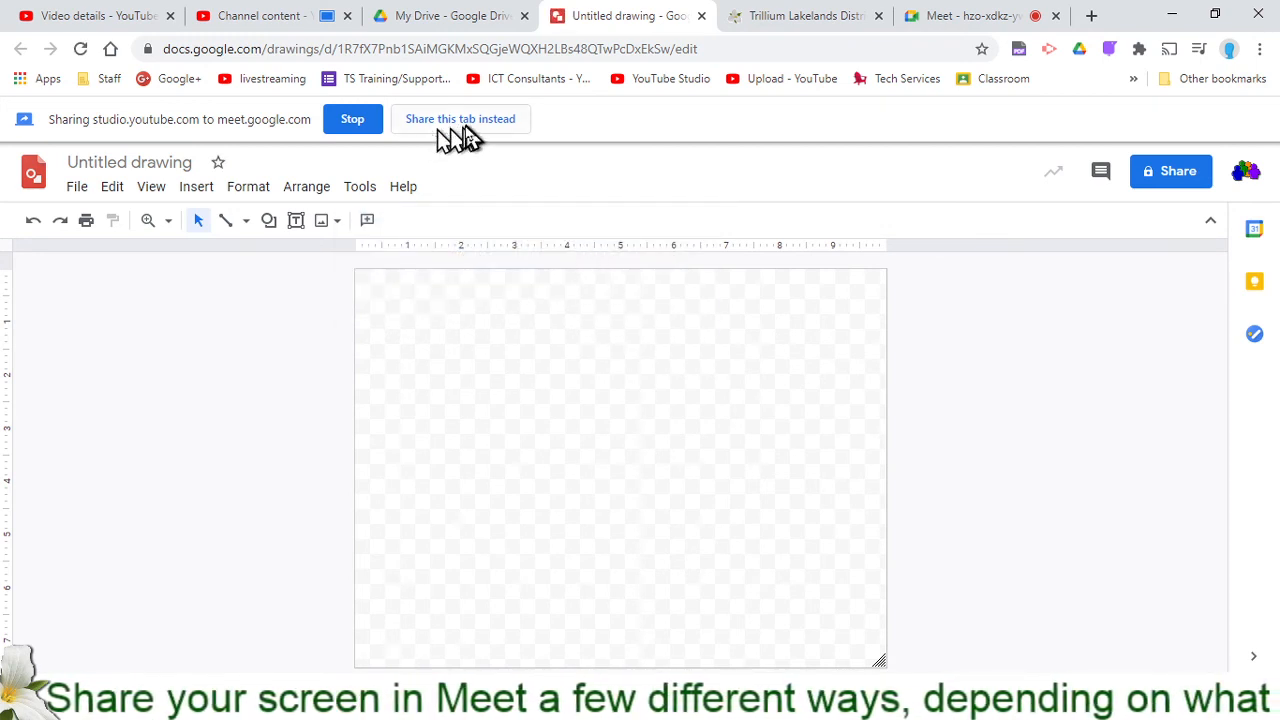
{"action": "mouse_move", "coordinate": [485, 128]}
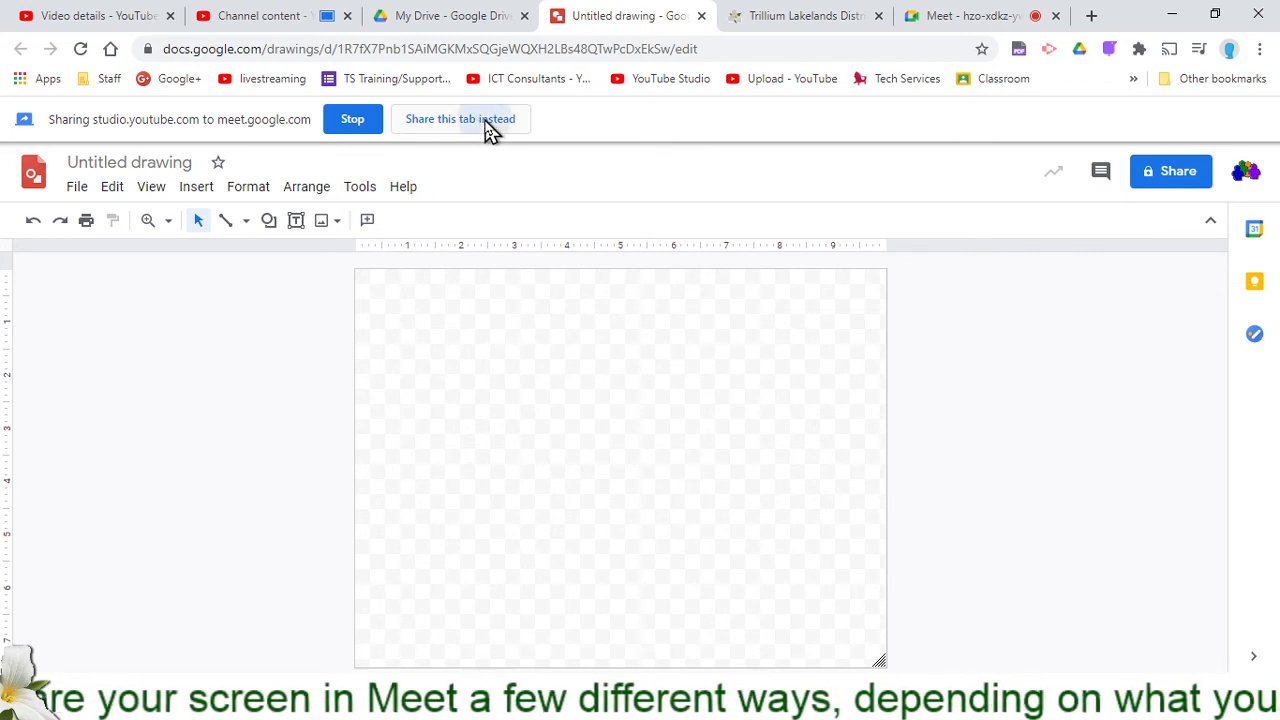
{"action": "left_click", "coordinate": [459, 118]}
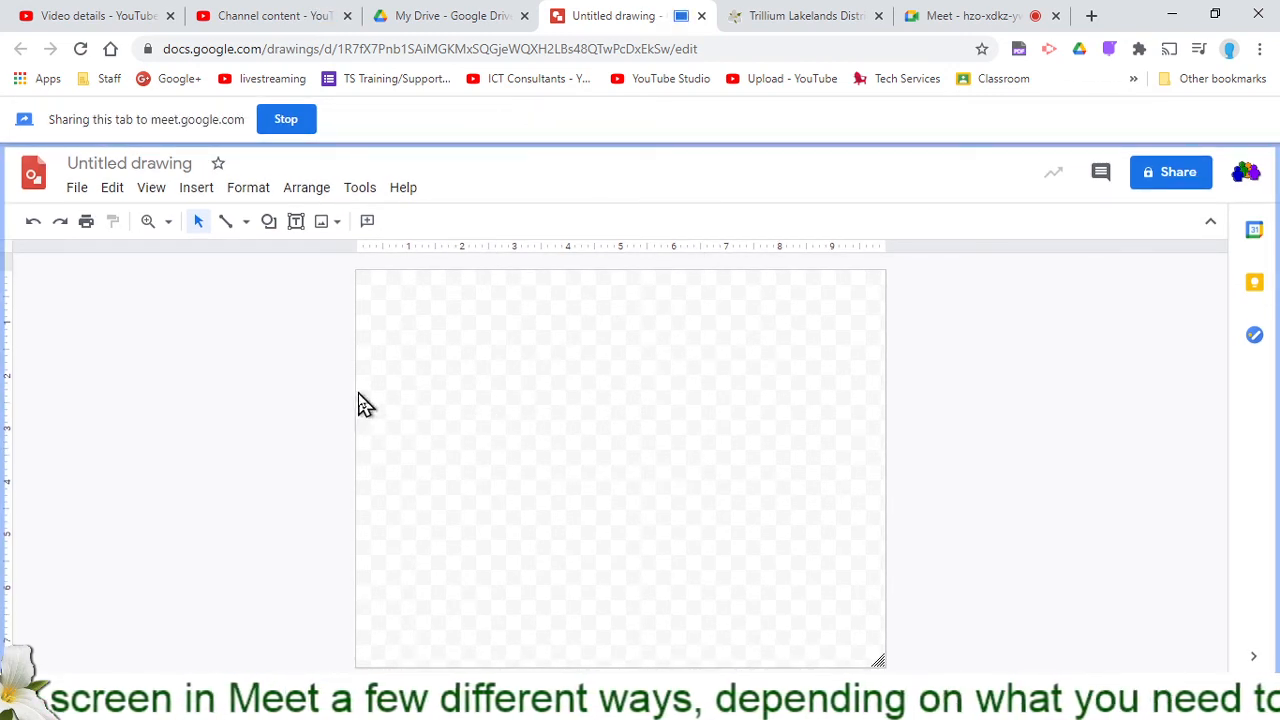
{"action": "mouse_move", "coordinate": [538, 370]}
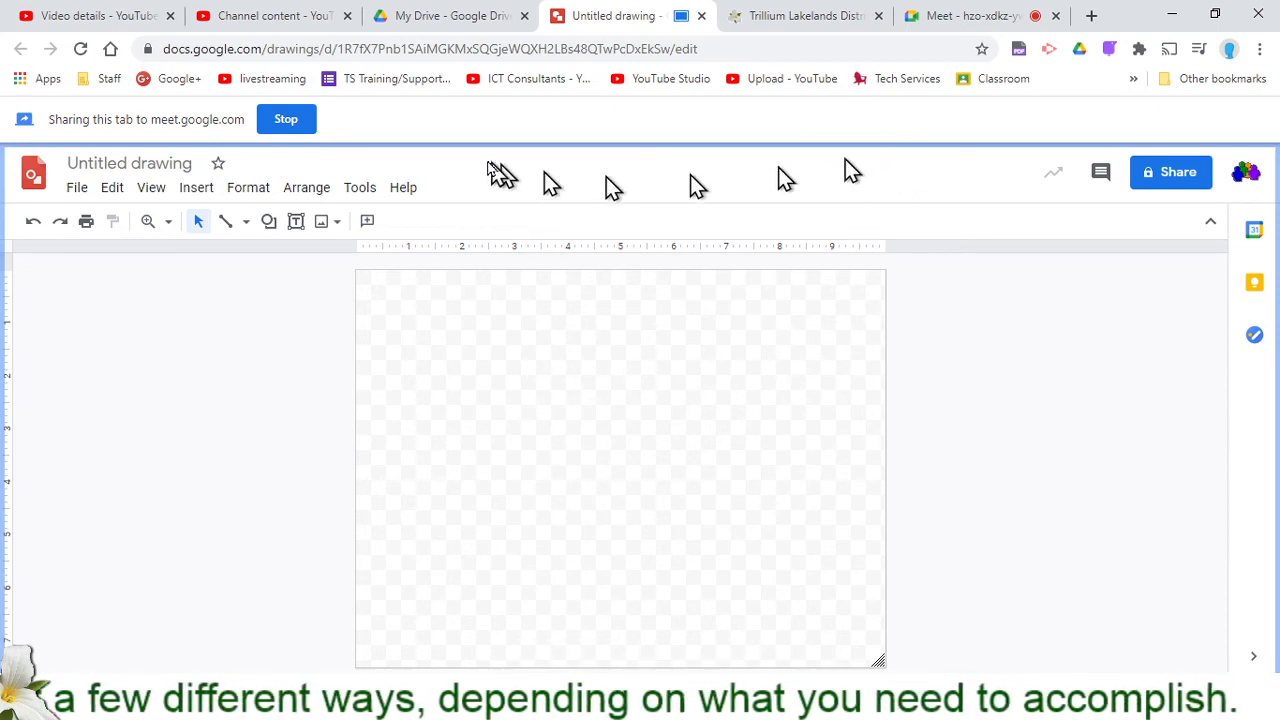
{"action": "left_click", "coordinate": [286, 118]}
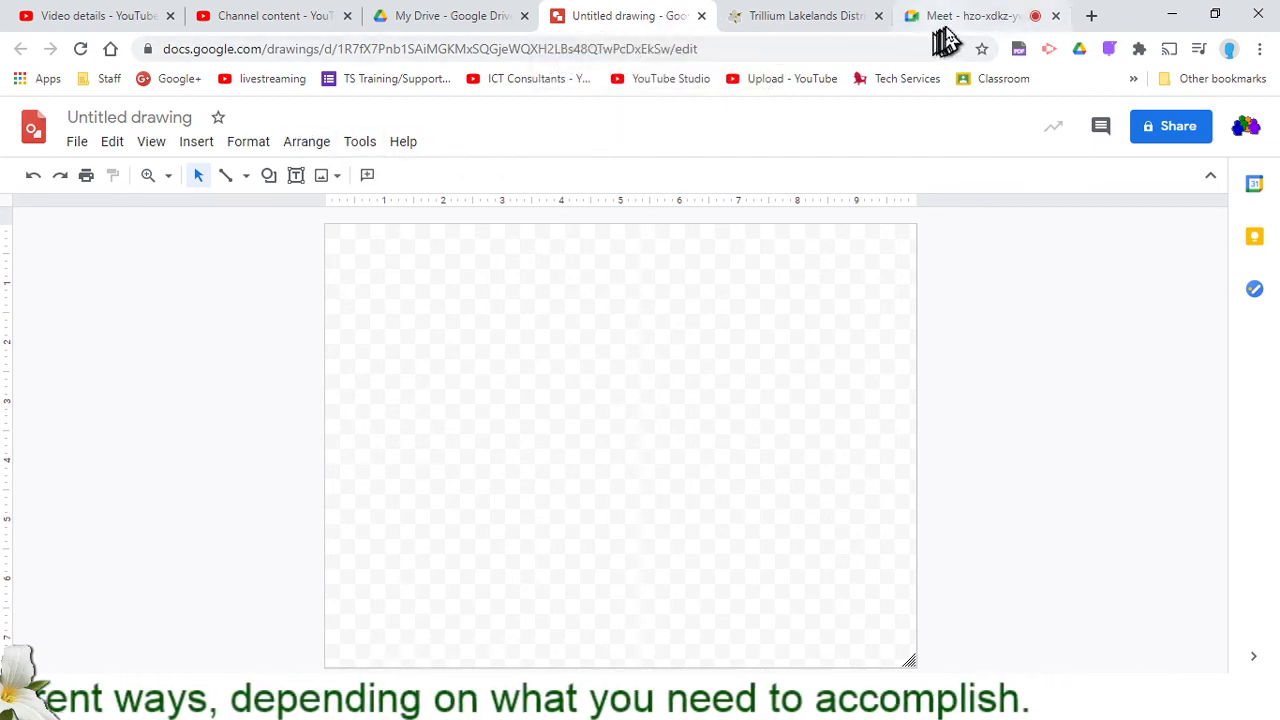
Step: Return to the Meet call and reopen the Present now menu (screen, window, or tab)
{"action": "left_click", "coordinate": [965, 15]}
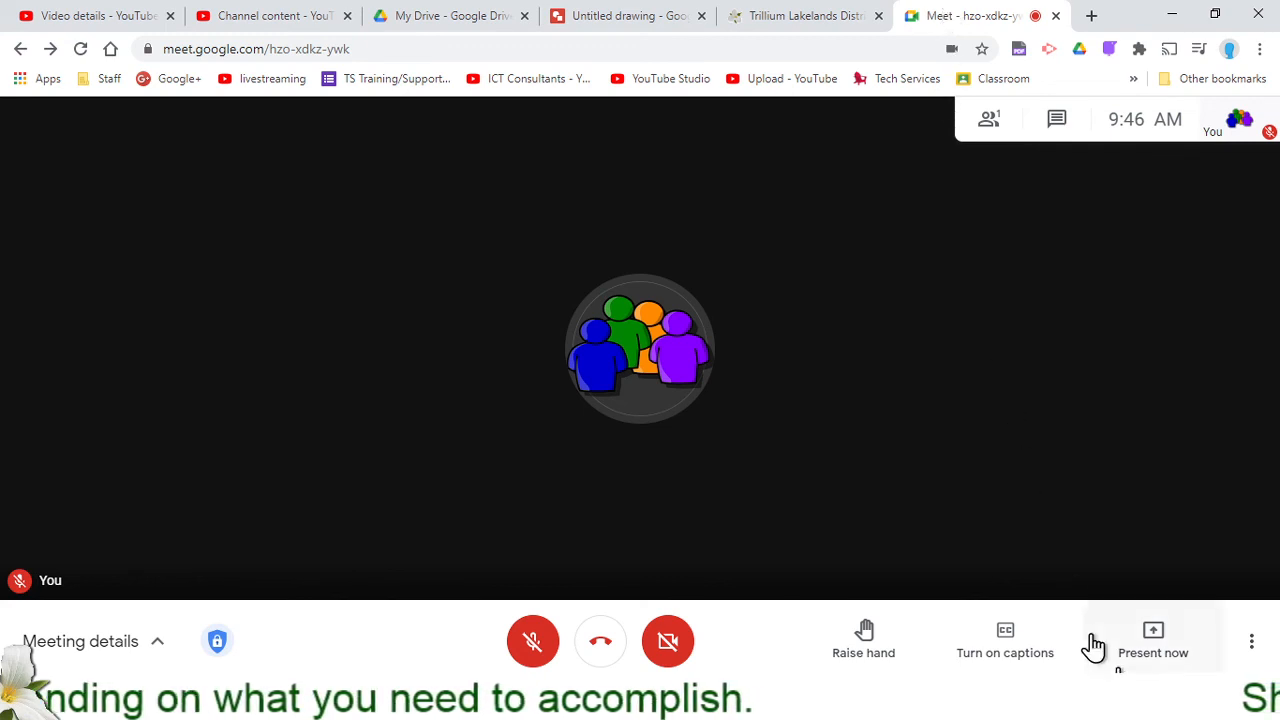
{"action": "left_click", "coordinate": [1153, 640]}
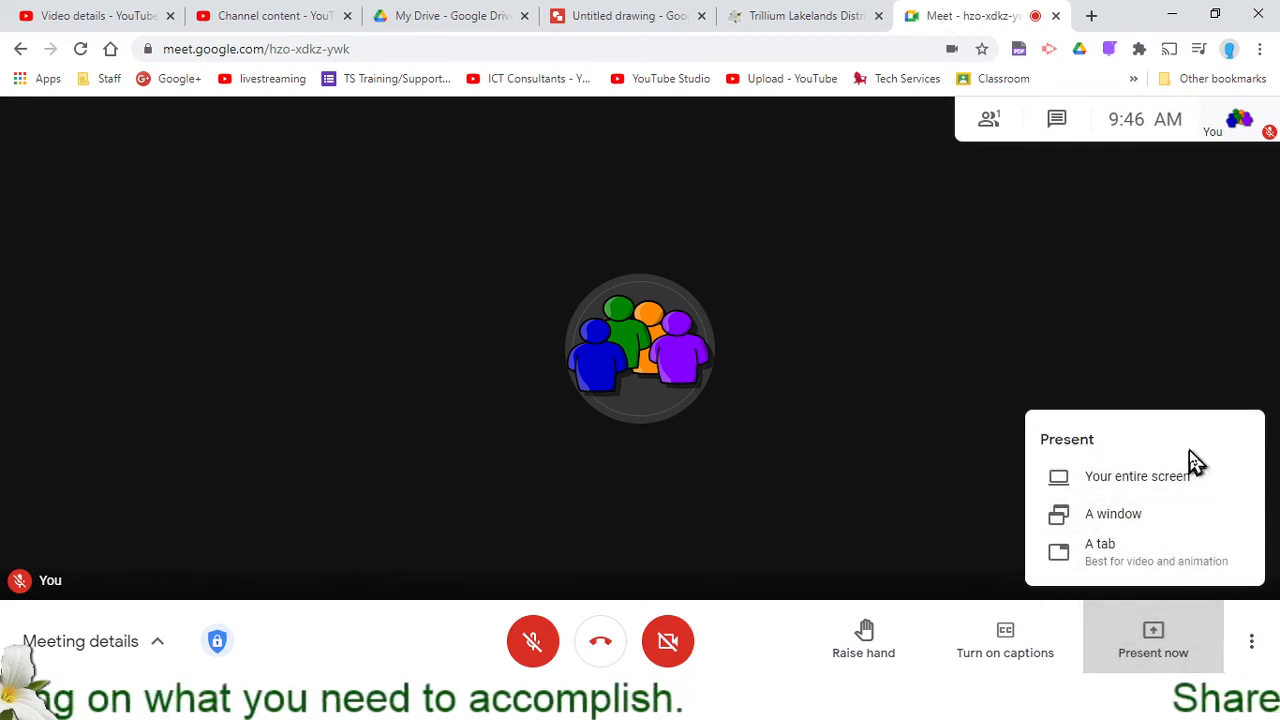
{"action": "mouse_move", "coordinate": [1113, 513]}
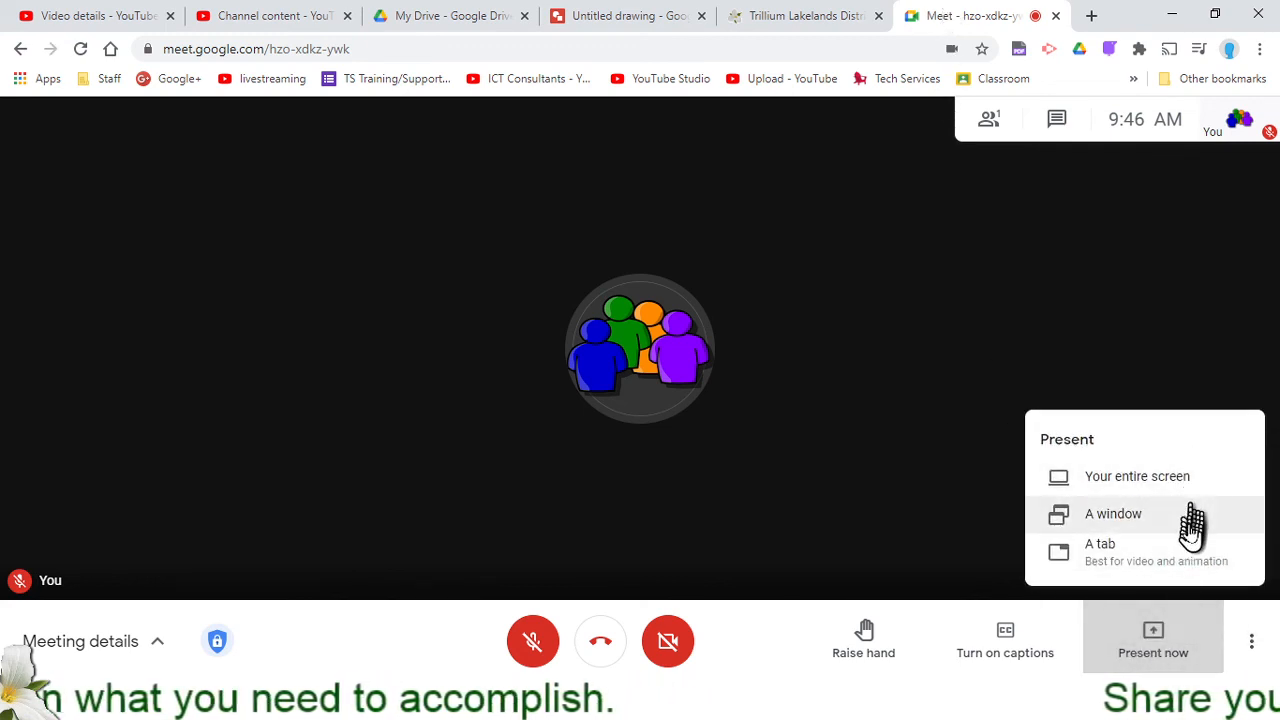
{"action": "mouse_move", "coordinate": [1155, 555]}
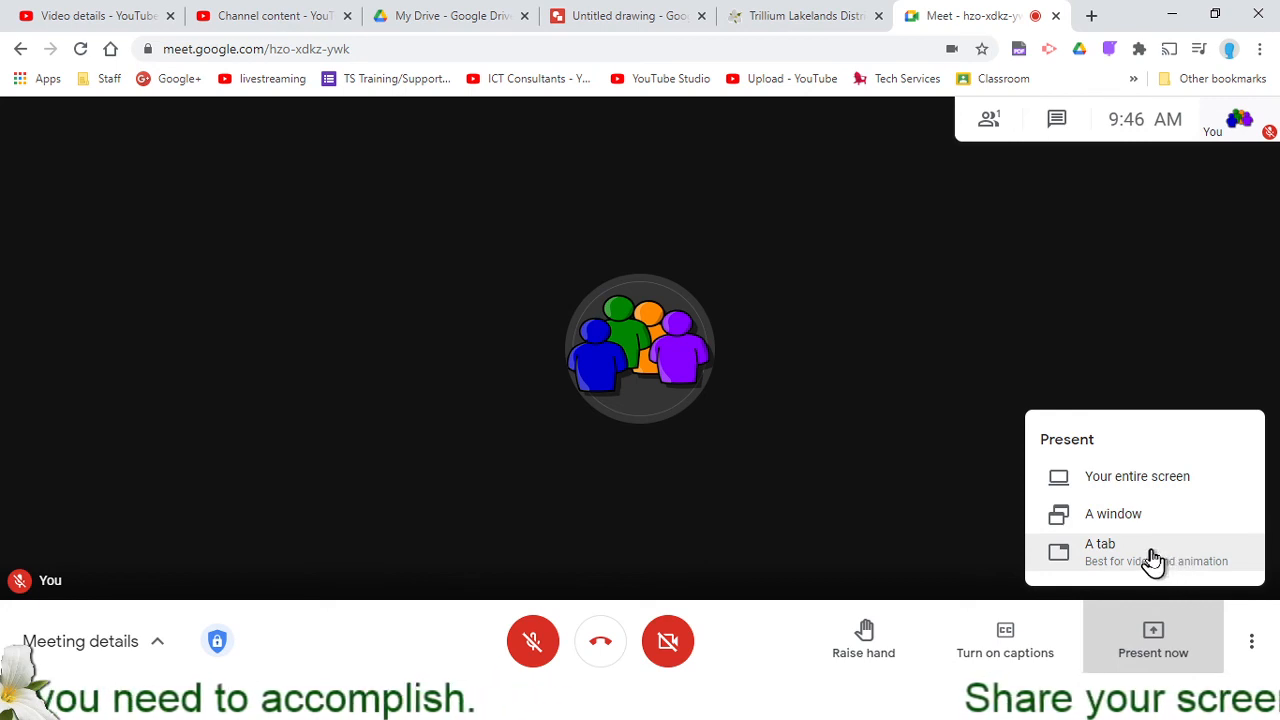
{"action": "mouse_move", "coordinate": [1137, 476]}
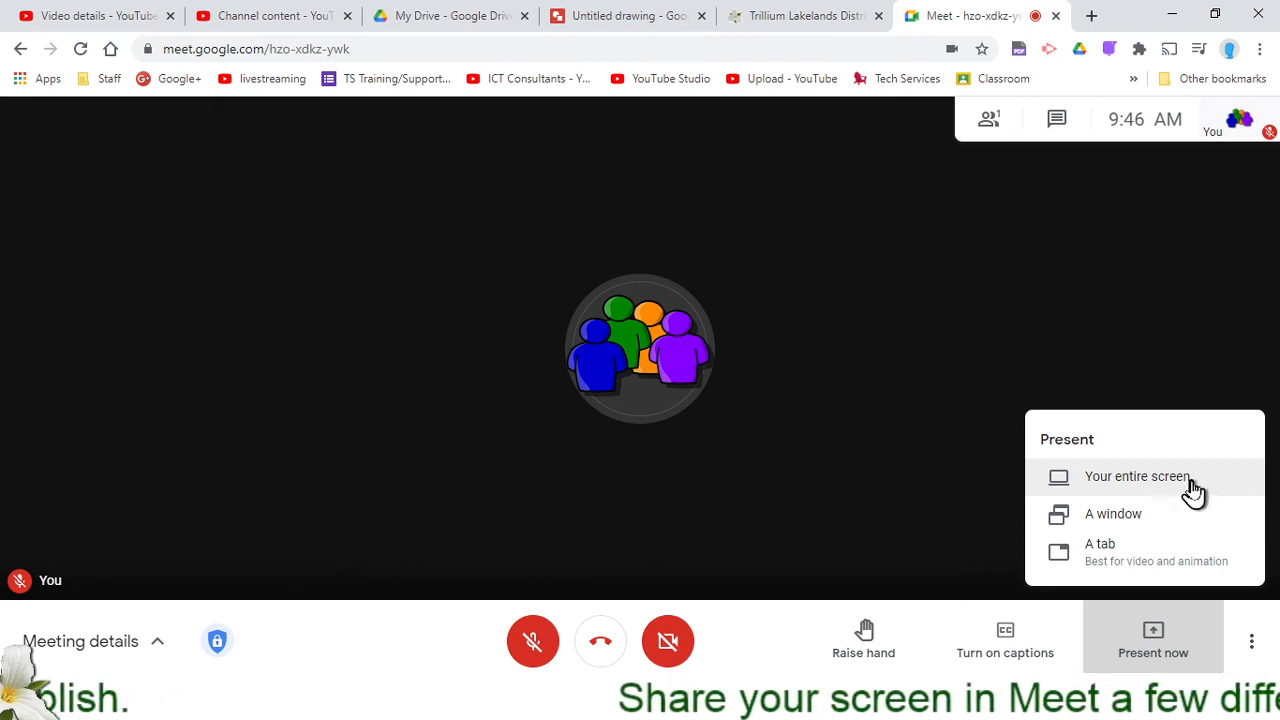
{"action": "mouse_move", "coordinate": [1180, 550]}
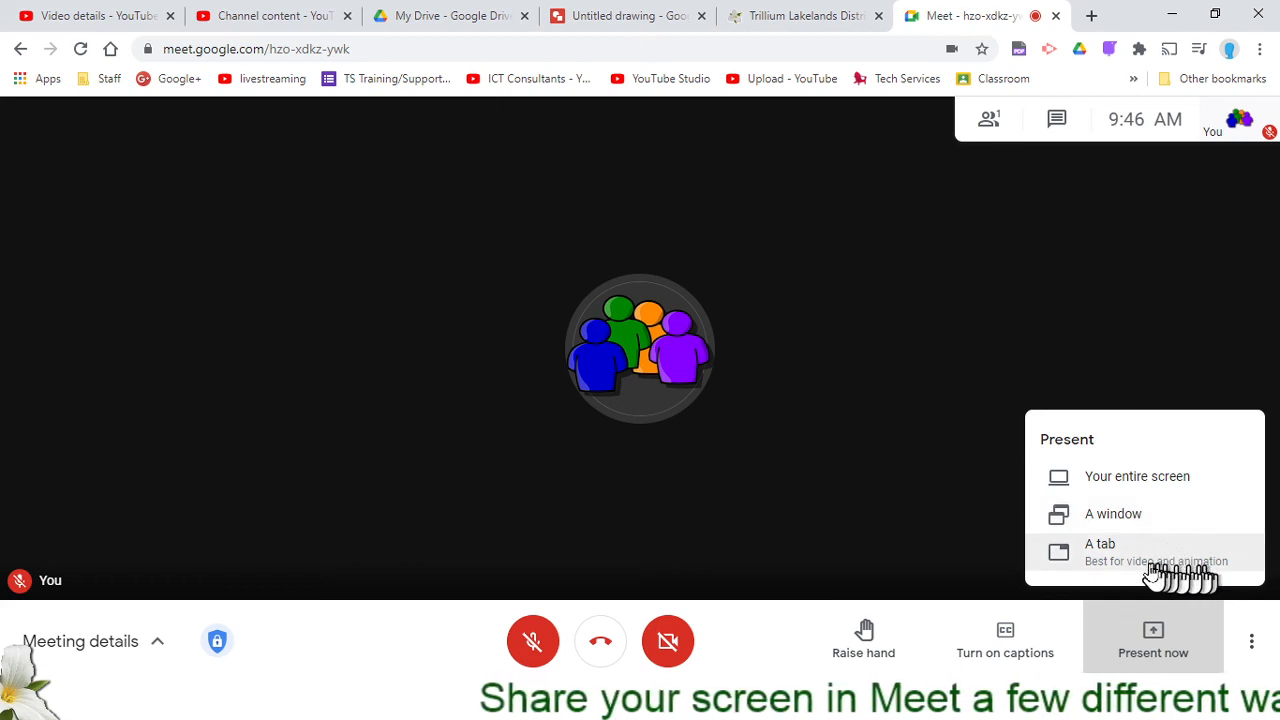
{"action": "mouse_move", "coordinate": [1060, 578]}
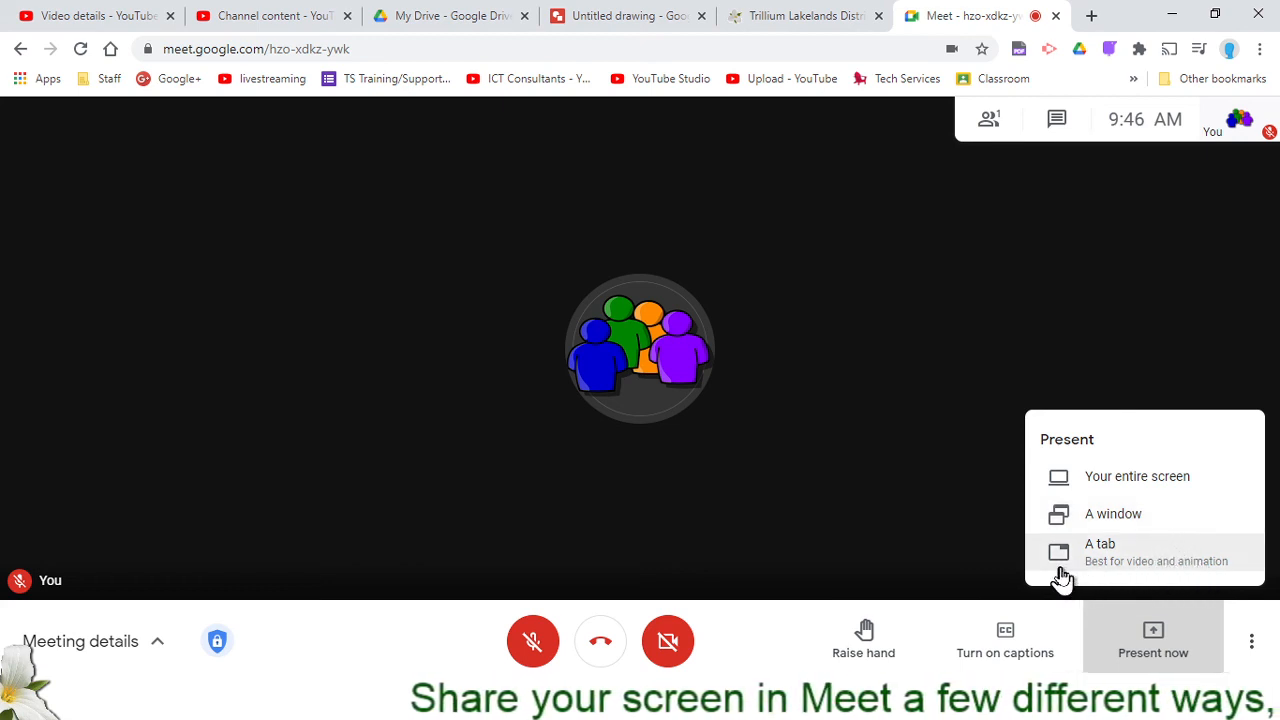